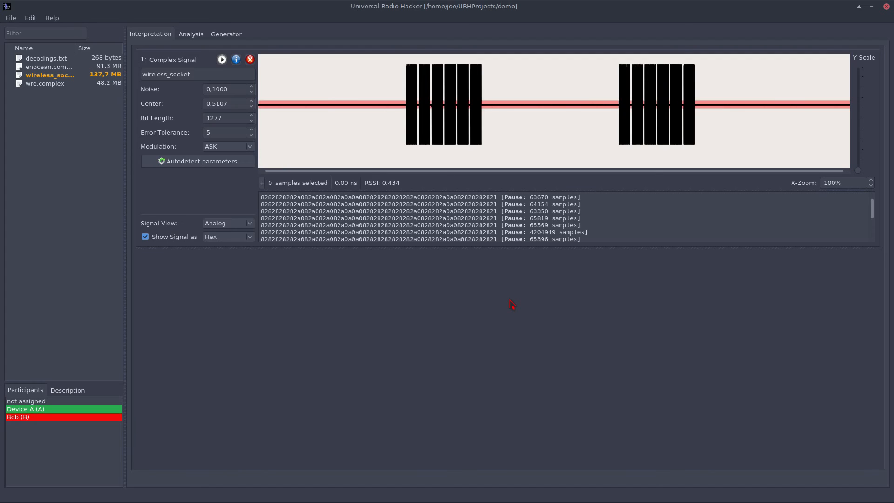
pyautogui.moveTo(580, 113)
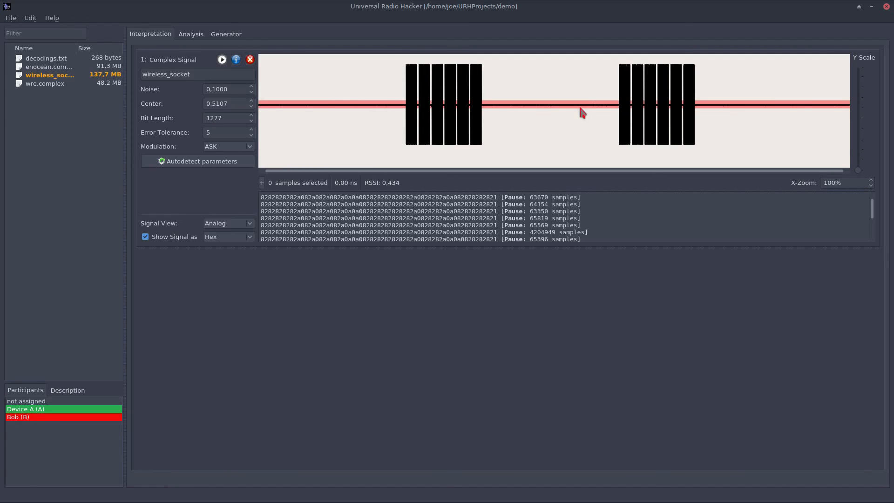
pyautogui.moveTo(452, 154)
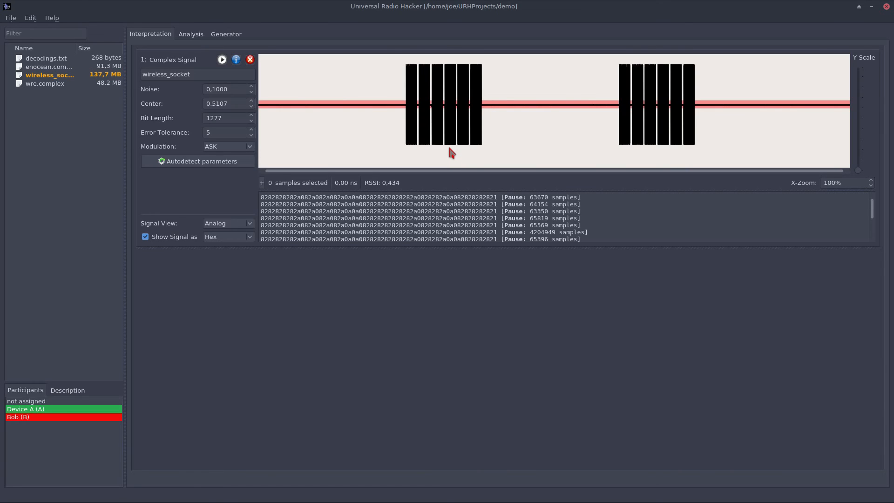
pyautogui.moveTo(229, 115)
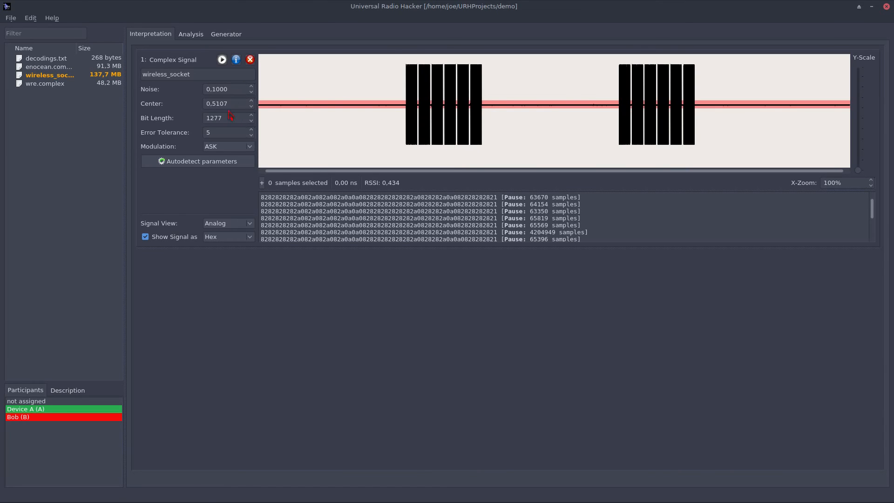
# Step: Show the decoded wireless_socket messages in Analysis with 'Mark diffs in protocol' enabled
pyautogui.click(188, 74)
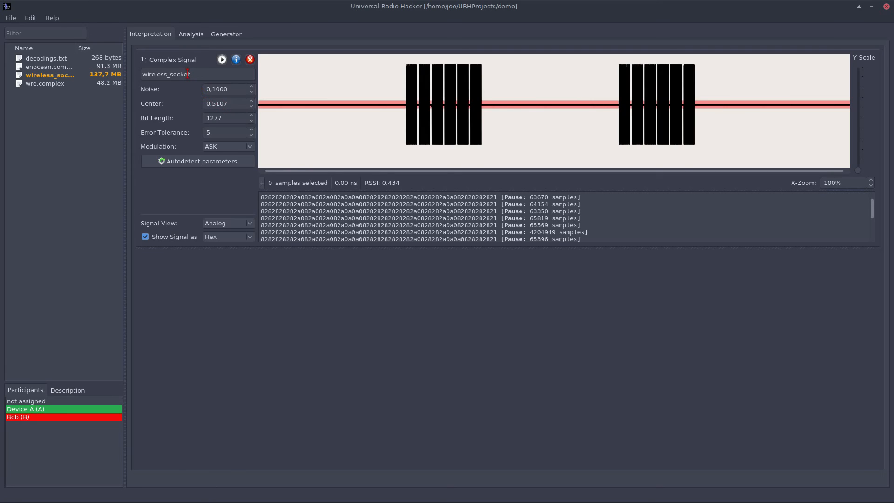
pyautogui.moveTo(334, 98)
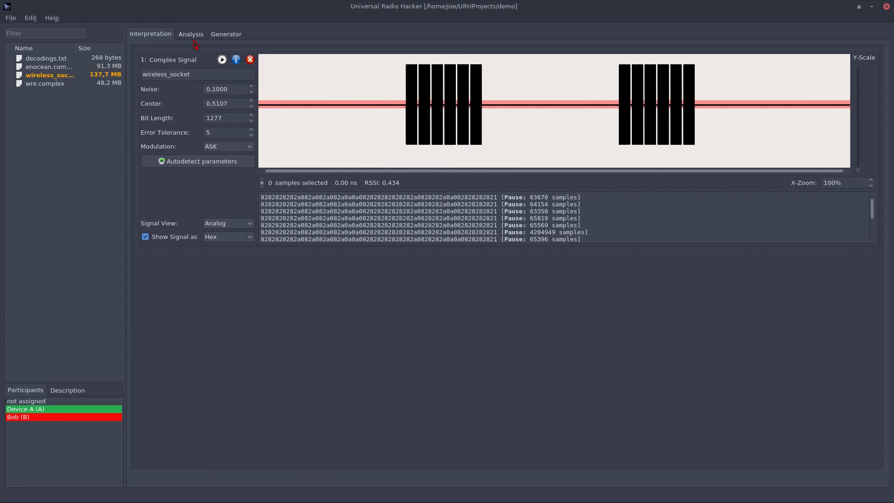
pyautogui.click(190, 34)
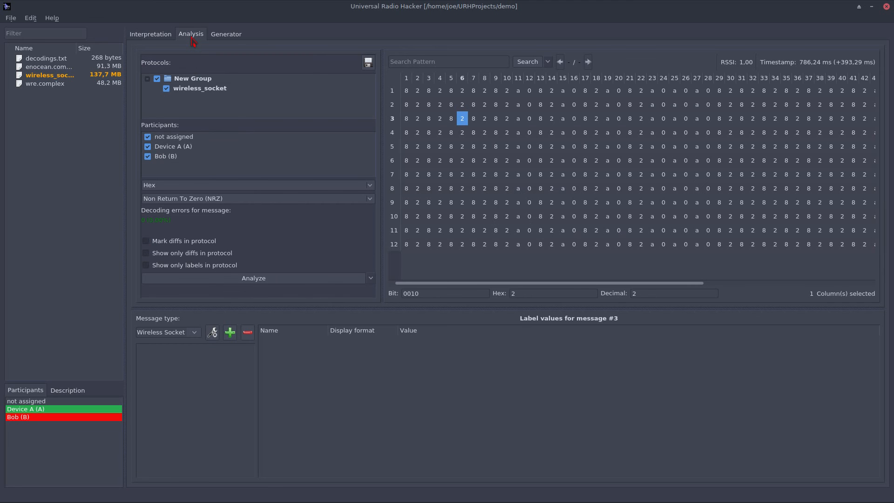
pyautogui.moveTo(176, 251)
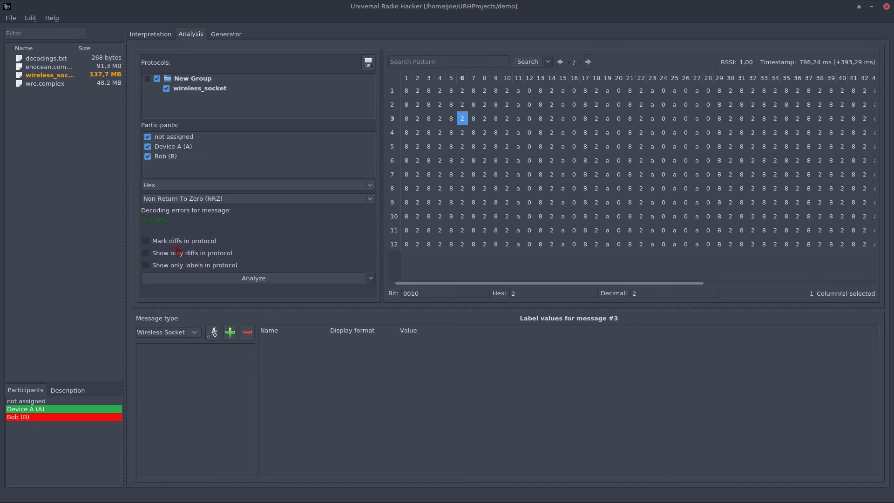
pyautogui.click(146, 241)
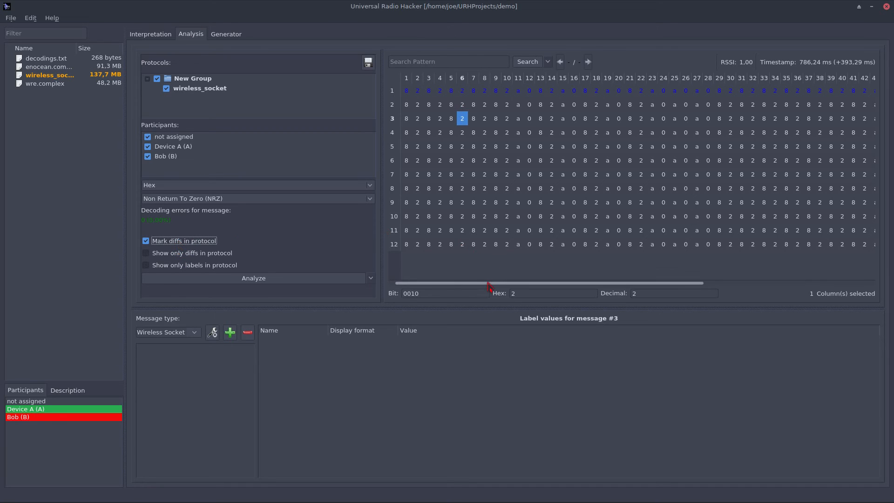
pyautogui.hscroll(3)
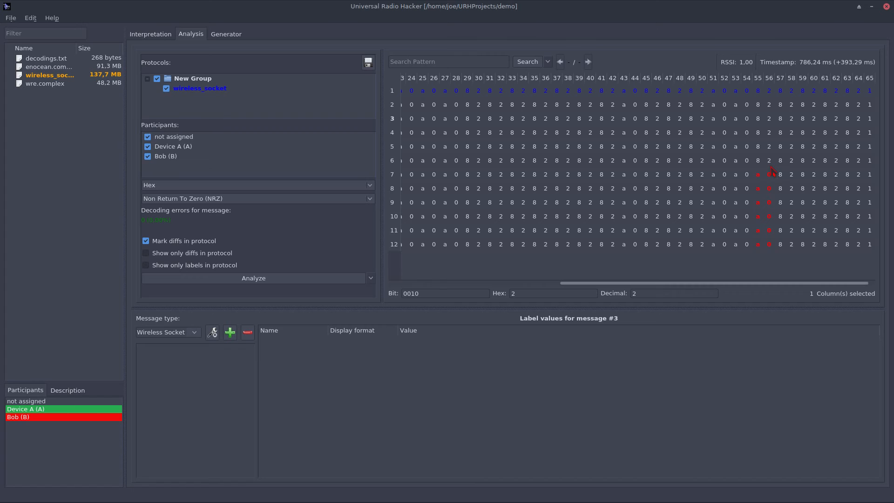
pyautogui.moveTo(772, 171)
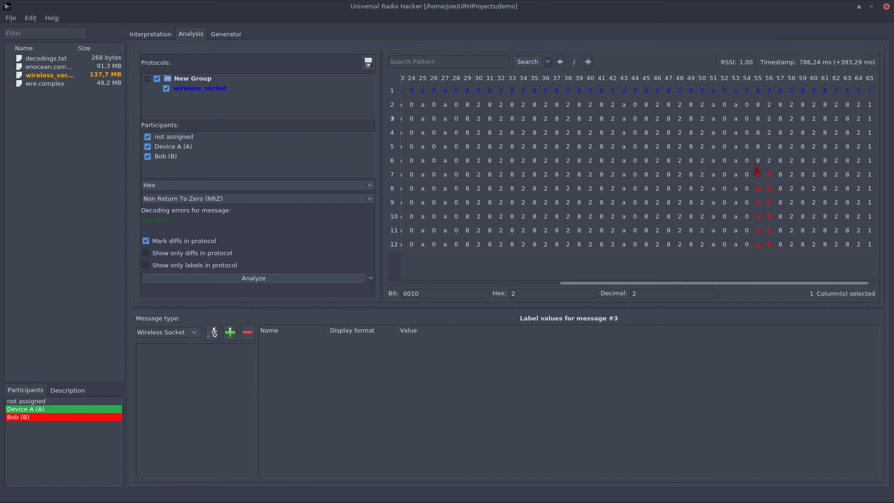
# Step: Inspect messages 5, 2, 1 and 7 at the differing columns 55–56
pyautogui.click(758, 147)
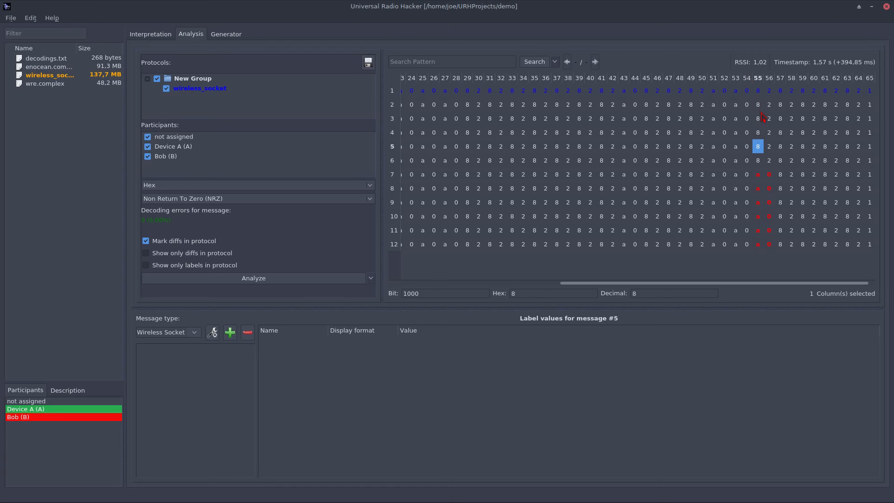
pyautogui.click(757, 105)
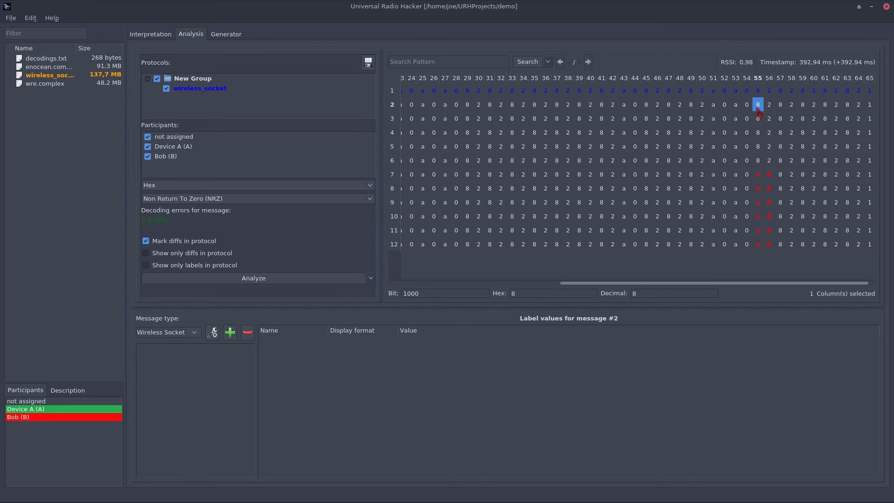
pyautogui.click(758, 91)
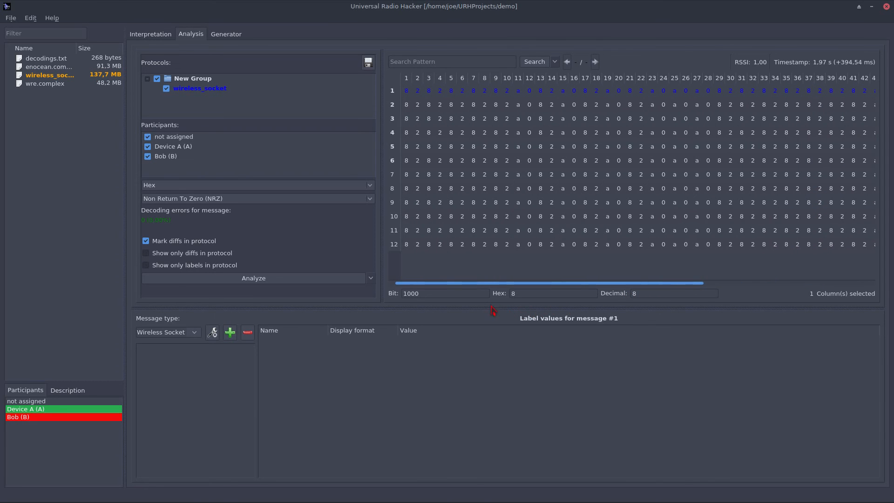
pyautogui.hscroll(3)
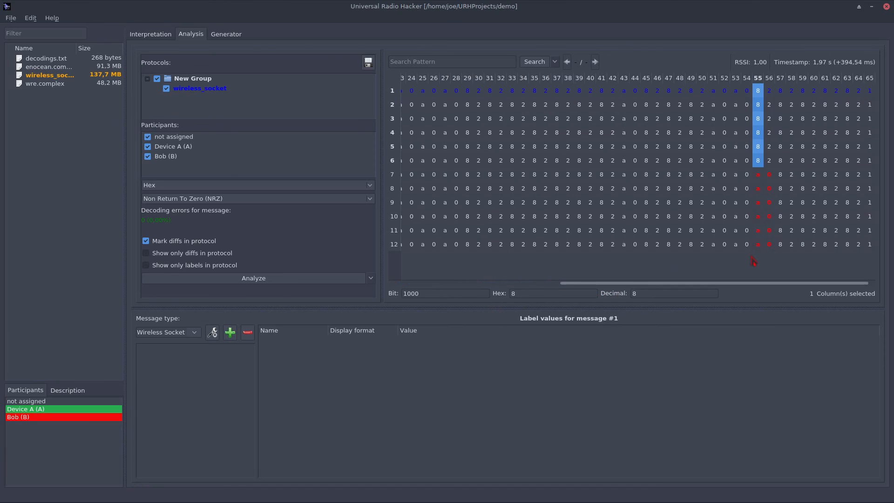
pyautogui.click(757, 174)
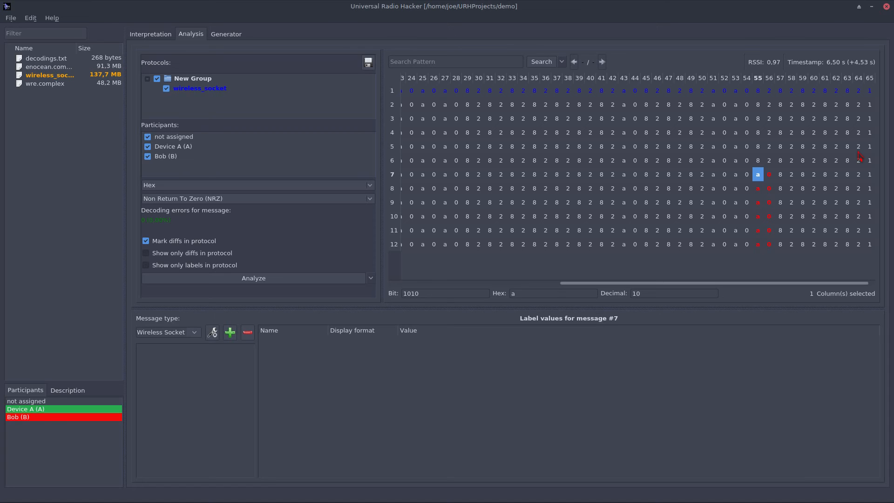
pyautogui.moveTo(777, 214)
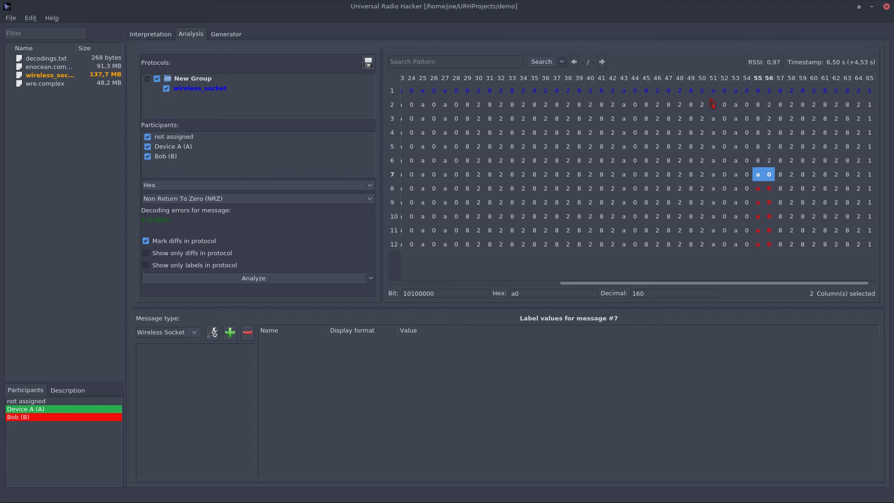
pyautogui.moveTo(758, 180)
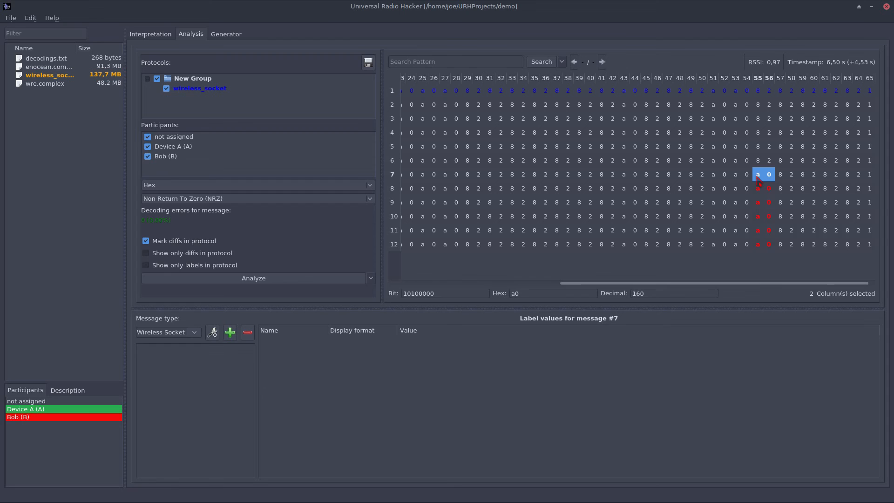
# Step: Add an On/Off Information protocol label over columns 55–56 of message 7
pyautogui.rightClick(761, 174)
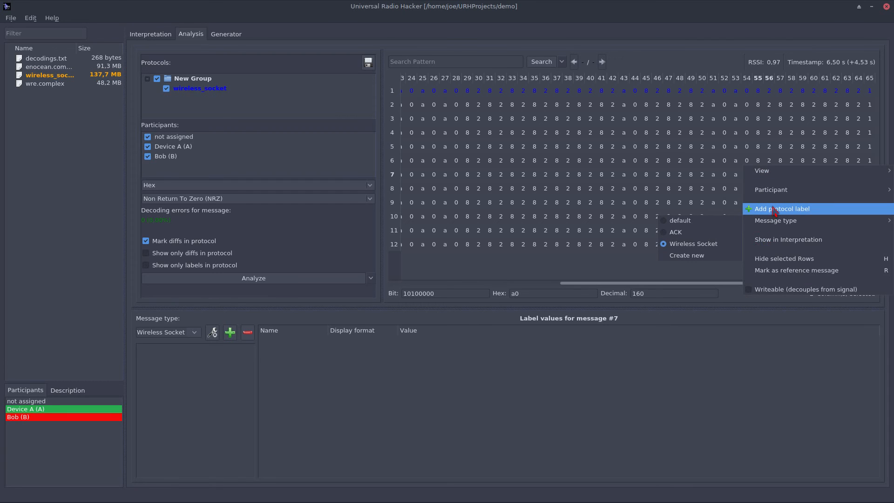
pyautogui.click(781, 208)
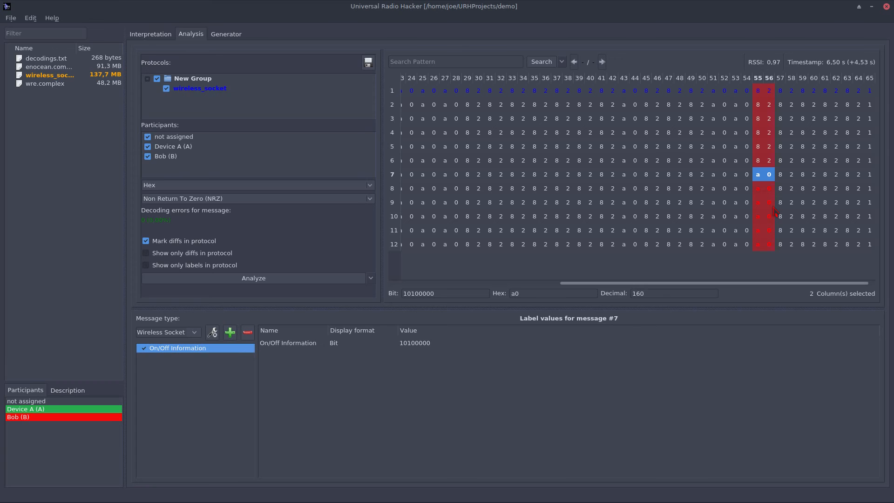
pyautogui.click(757, 160)
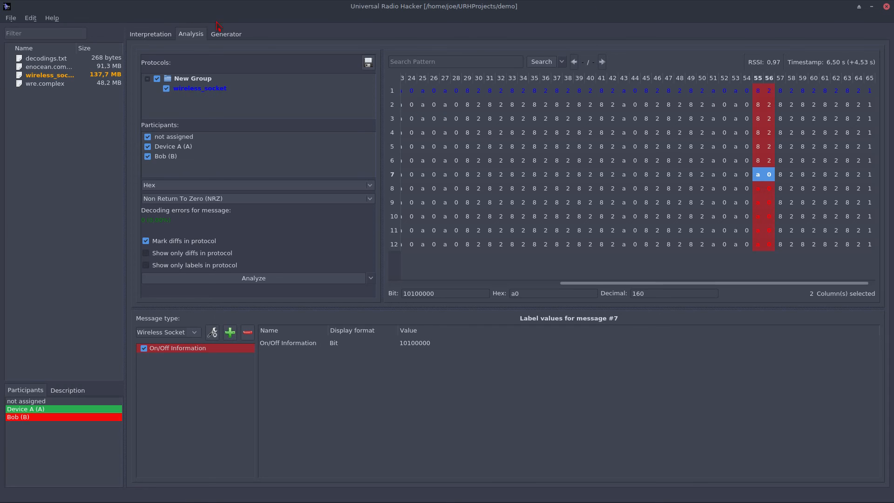
# Step: Load the wireless_socket messages into the Generator and display the generated data as hex
pyautogui.click(226, 33)
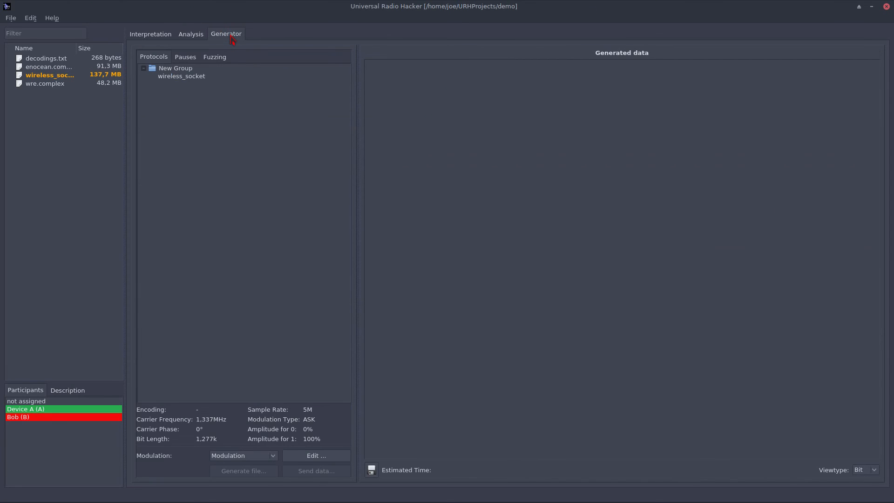
pyautogui.moveTo(207, 80)
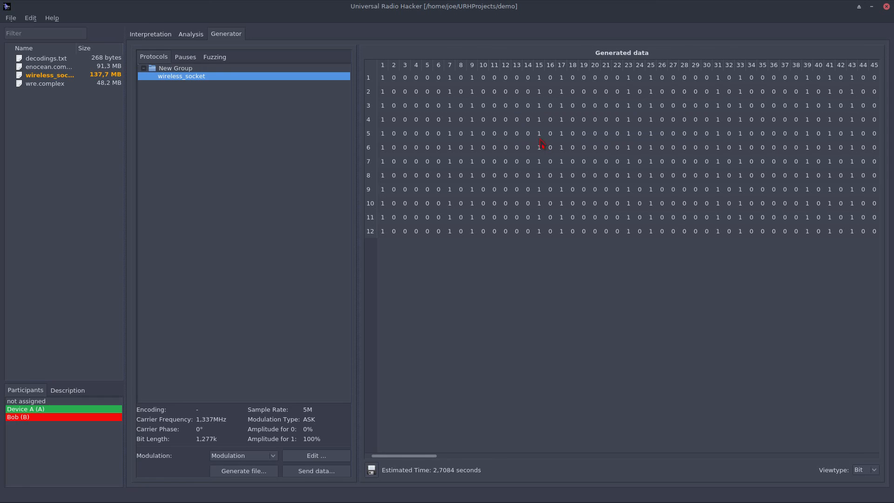
pyautogui.click(864, 470)
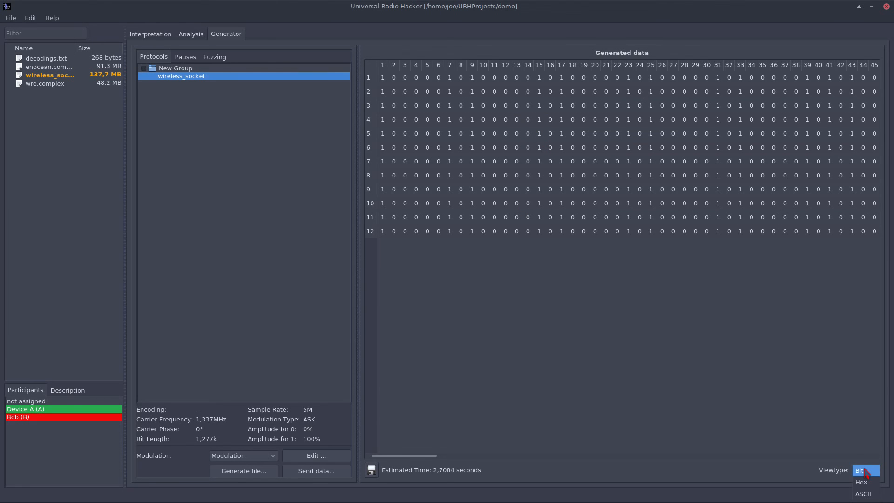
pyautogui.click(861, 482)
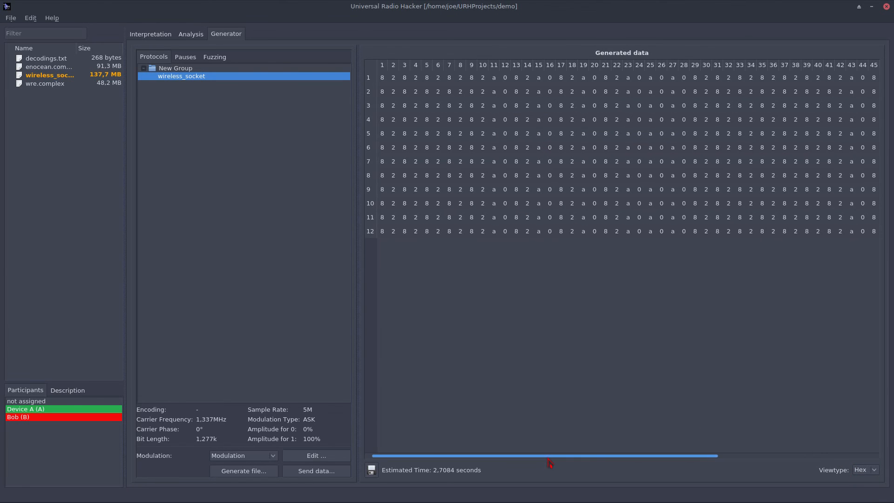
pyautogui.hscroll(3)
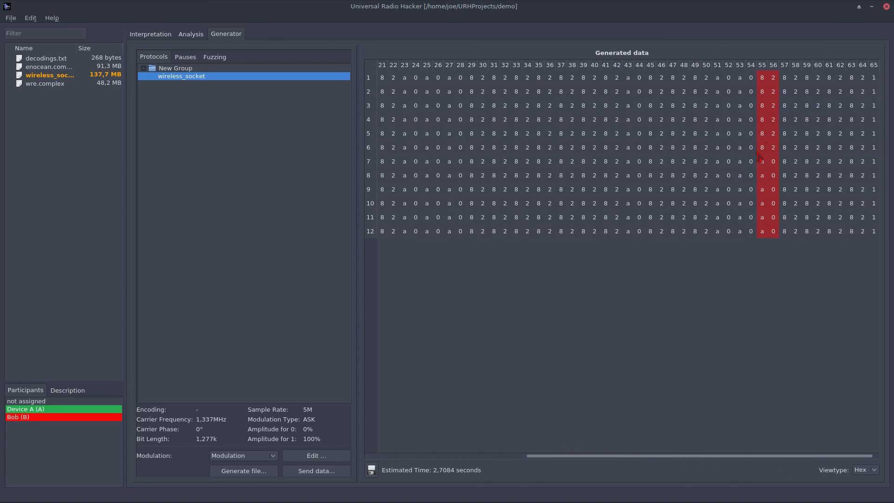
pyautogui.moveTo(761, 175)
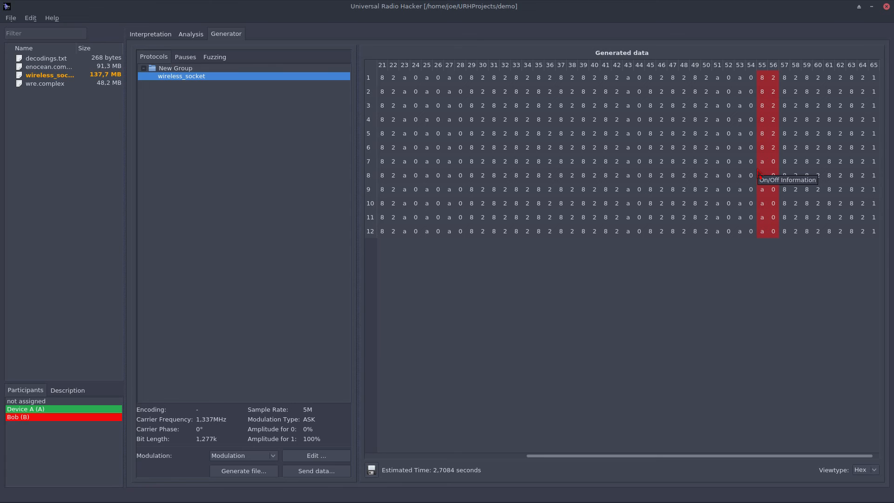
pyautogui.moveTo(839, 205)
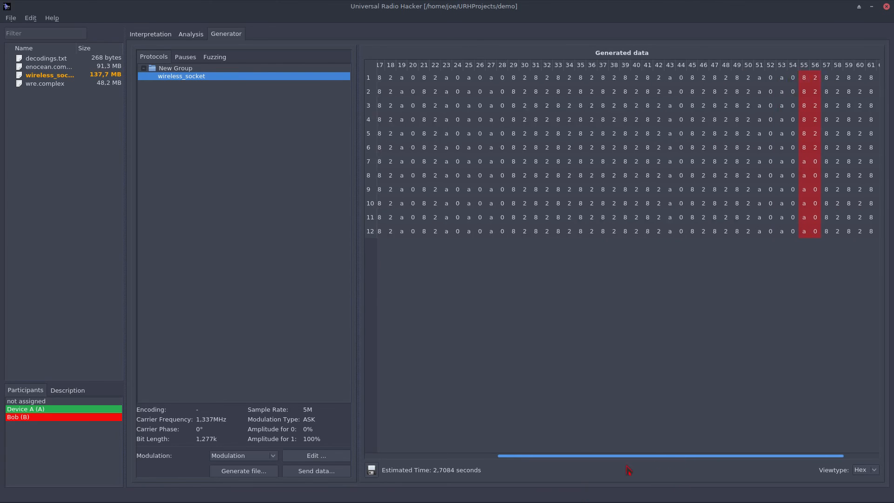
pyautogui.hscroll(-3)
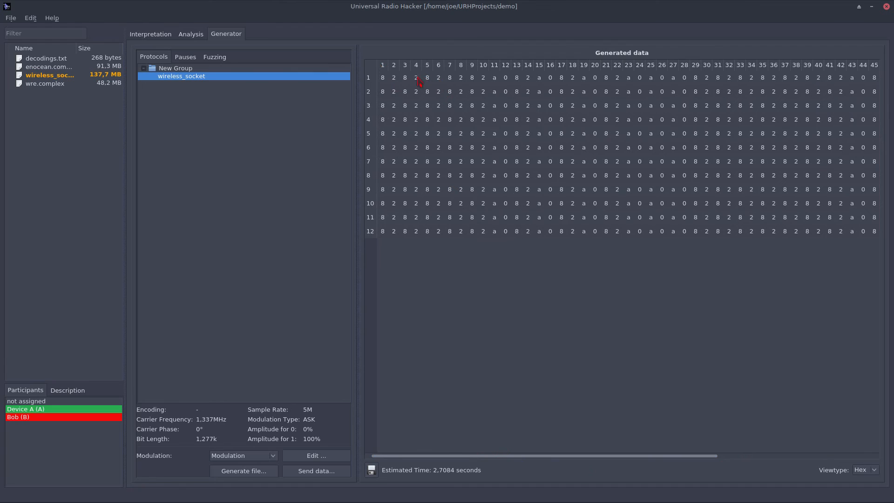
pyautogui.moveTo(428, 153)
pyautogui.write('4')
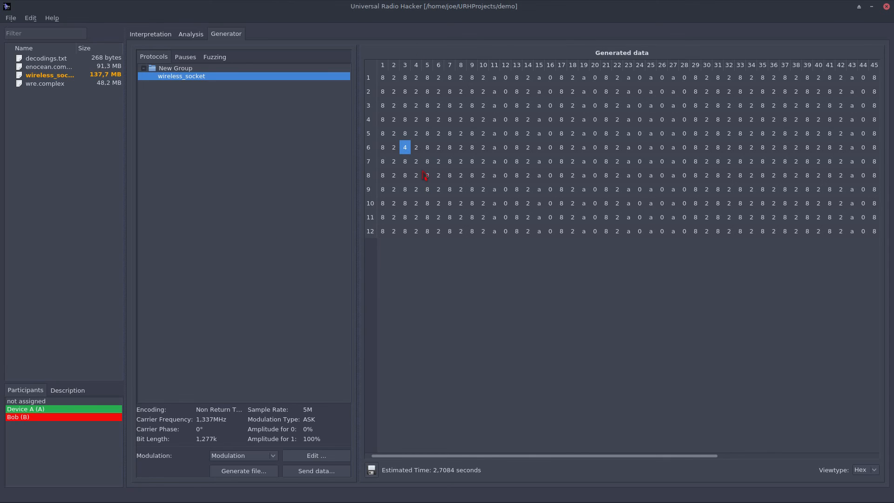
# Step: Change the eleventh hex digit of generated message 6 from a to b
pyautogui.click(449, 147)
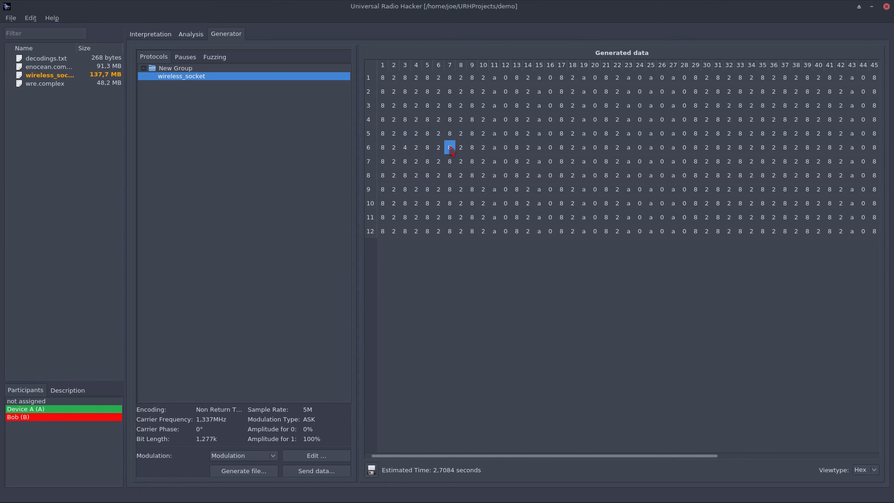
pyautogui.click(494, 133)
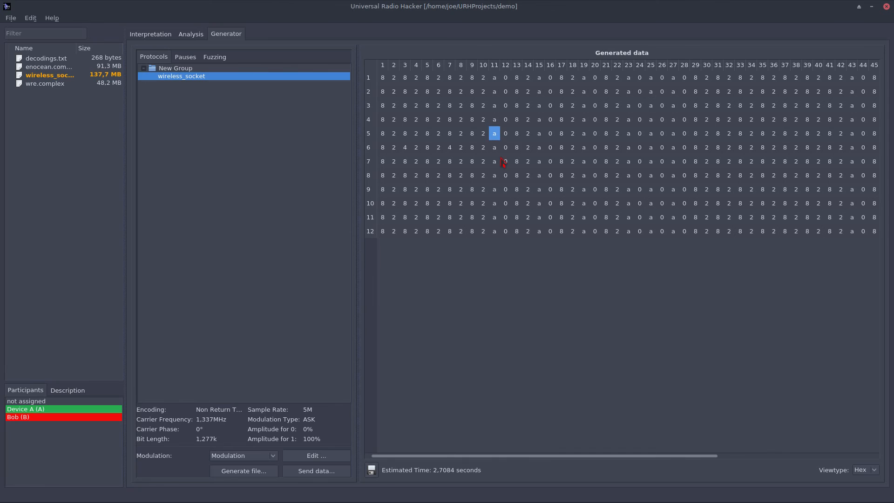
pyautogui.click(494, 147)
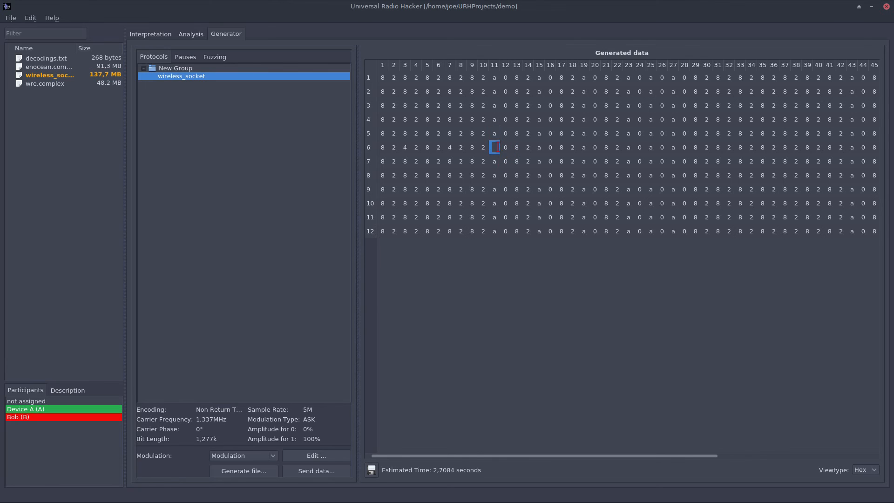
pyautogui.write('b')
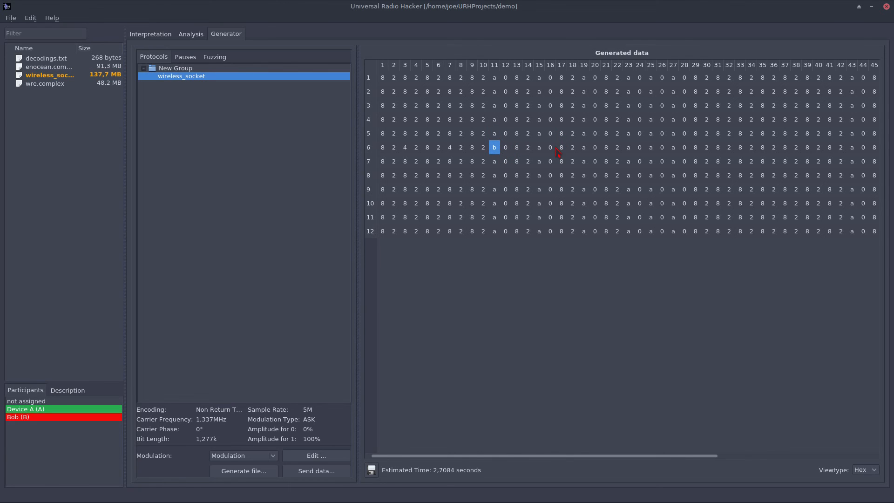
pyautogui.moveTo(552, 149)
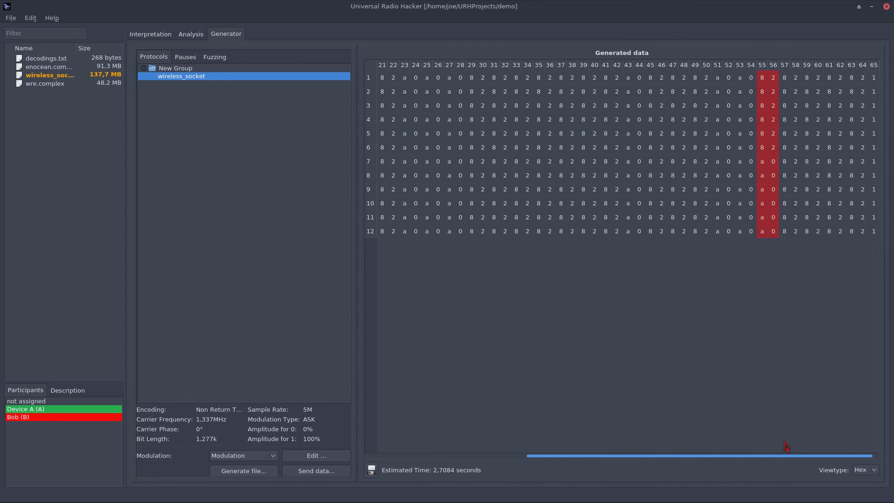
pyautogui.hscroll(-3)
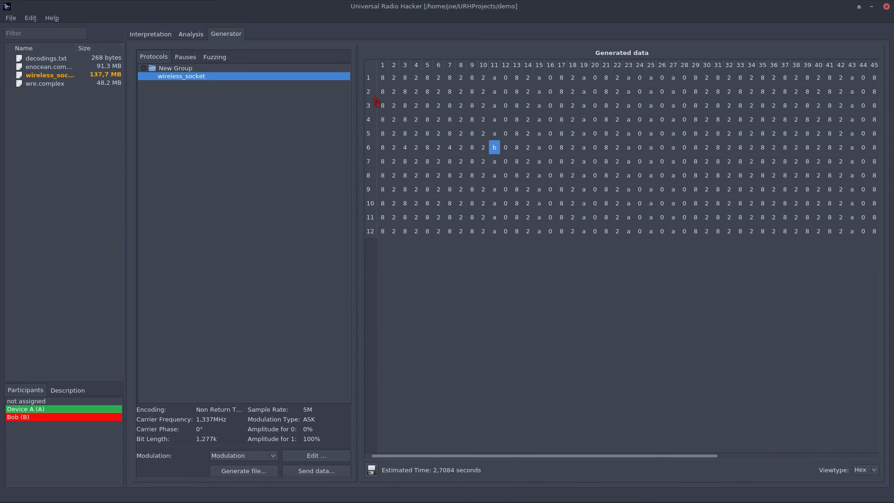
# Step: Delete messages 3–5 and other unwanted rows so six messages remain, the hand-edited one third
pyautogui.click(382, 105)
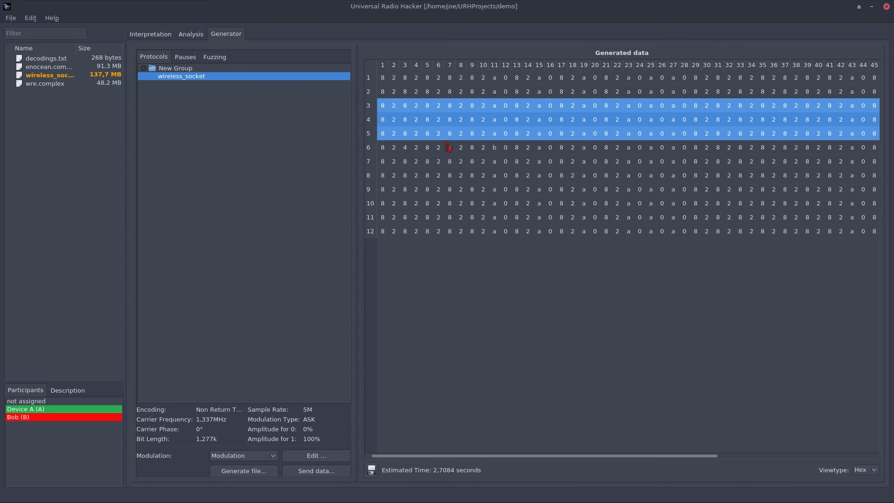
pyautogui.click(445, 147)
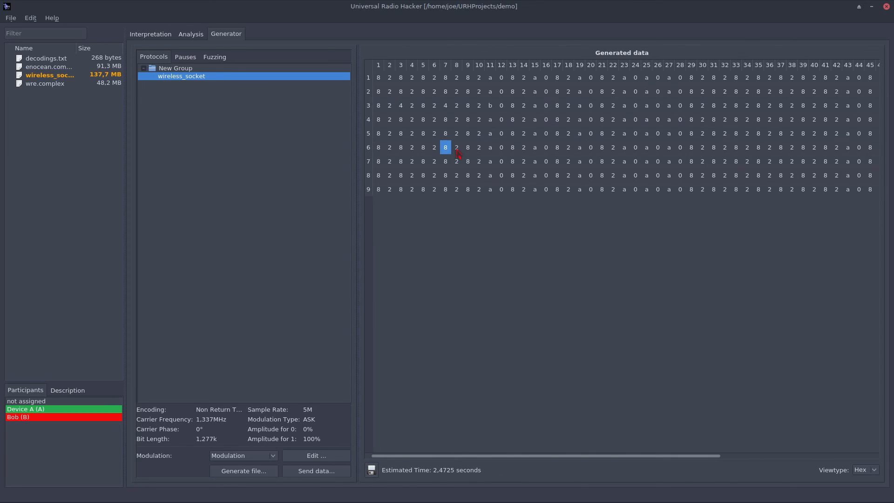
pyautogui.moveTo(418, 236)
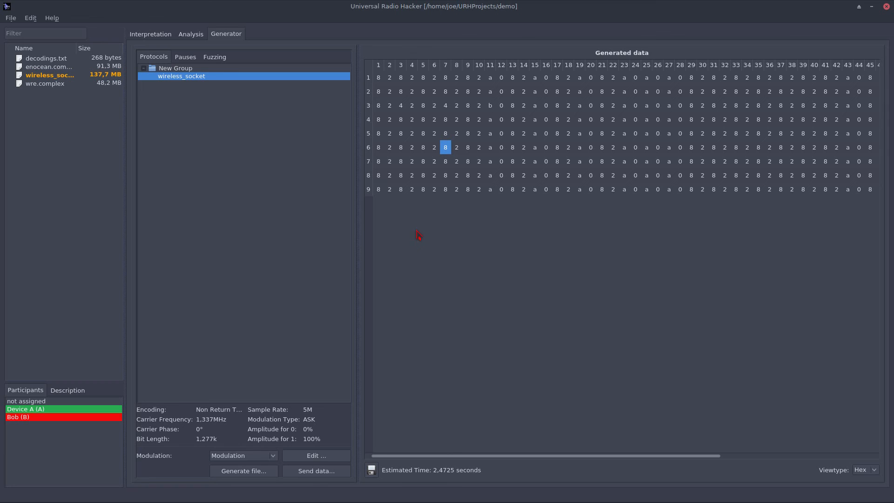
pyautogui.hscroll(3)
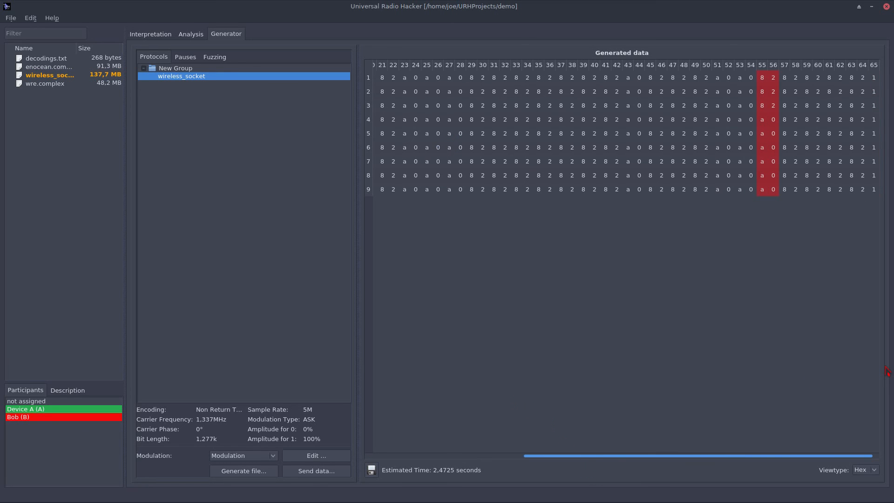
pyautogui.hscroll(-3)
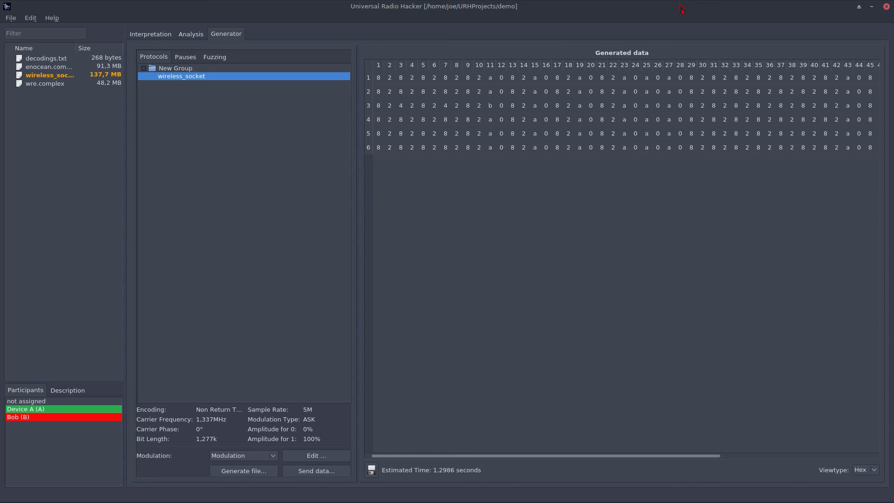
pyautogui.click(522, 119)
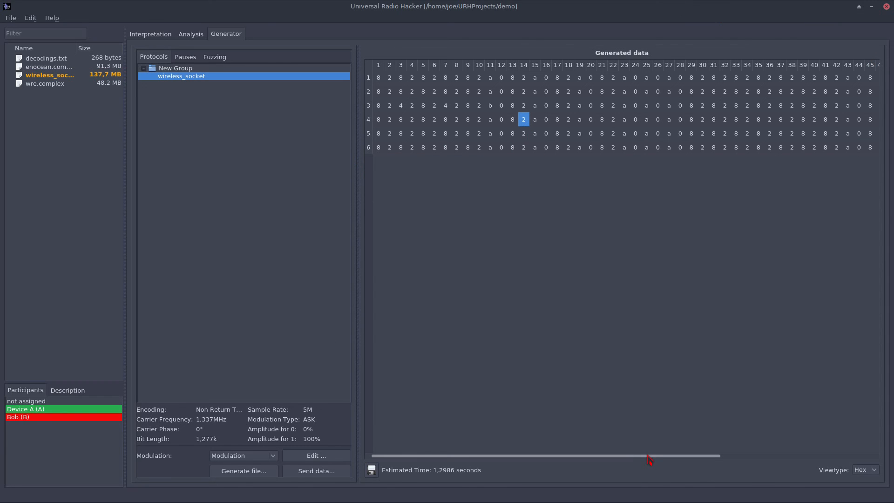
pyautogui.click(511, 119)
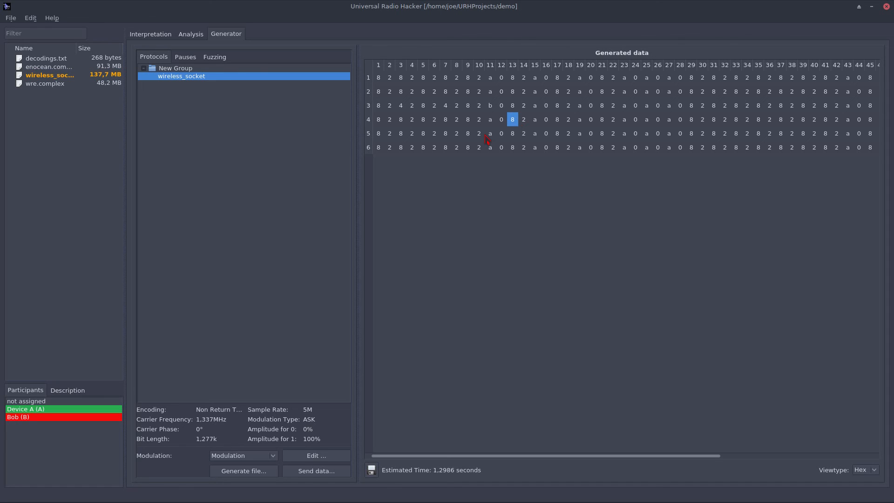
pyautogui.moveTo(486, 127)
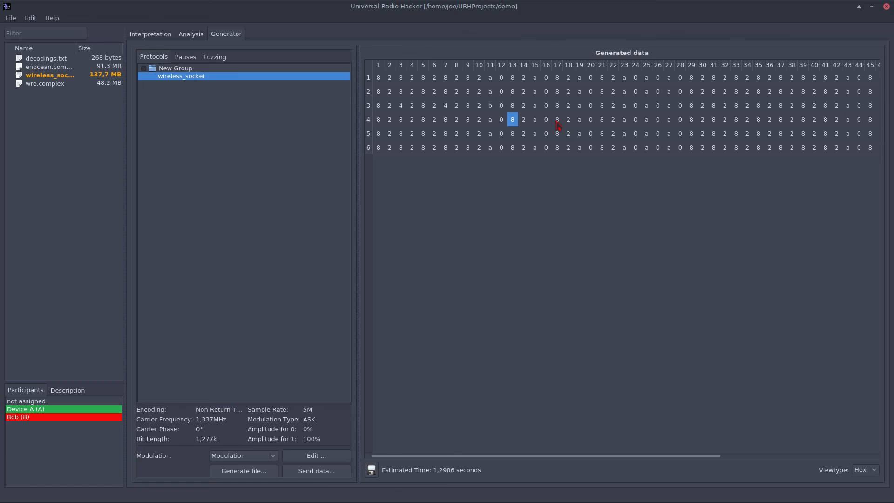
pyautogui.moveTo(585, 442)
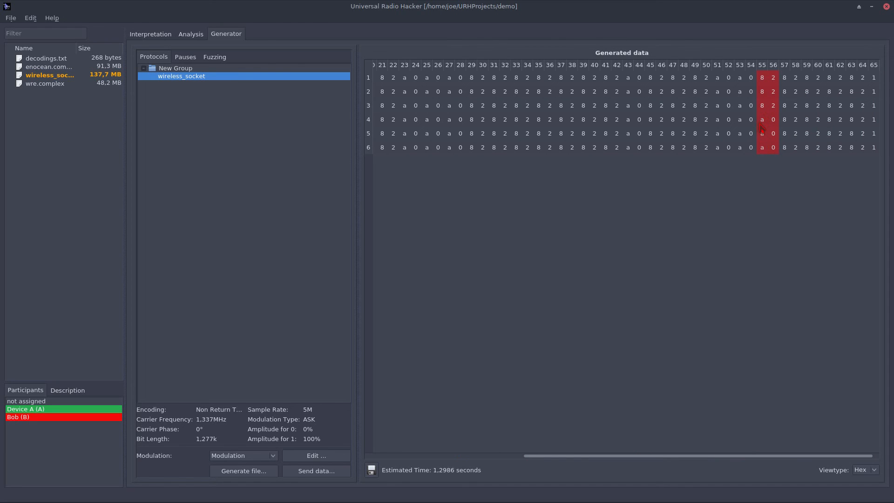
pyautogui.click(683, 91)
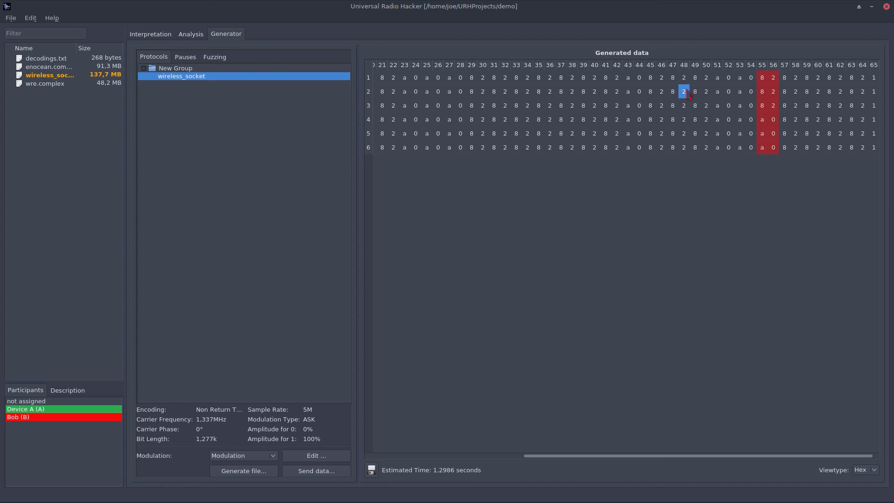
pyautogui.click(672, 78)
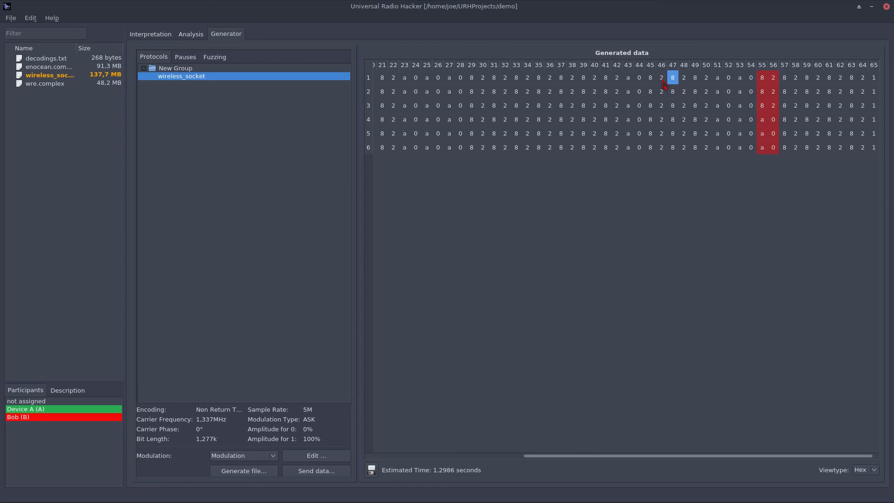
pyautogui.rightClick(671, 77)
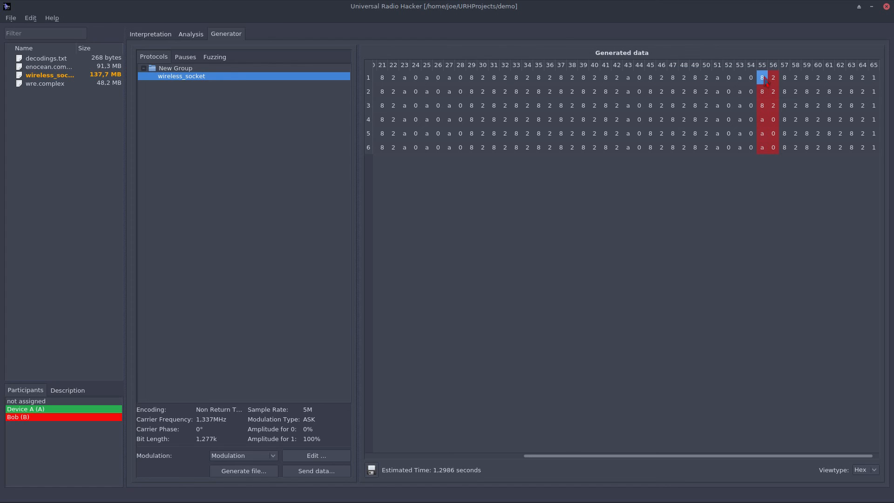
# Step: Open Edit Fuzzing Label for message 1's On/Off Information field, leaving the single fuzzed value 82
pyautogui.click(214, 57)
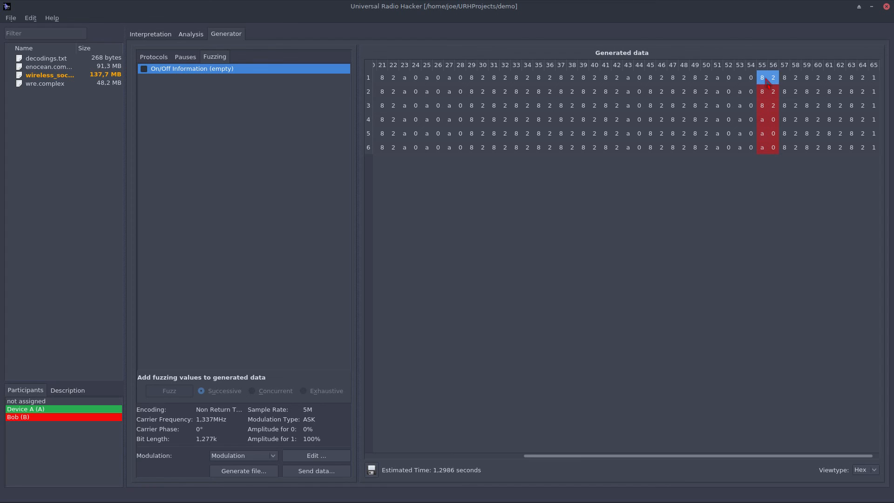
pyautogui.rightClick(766, 77)
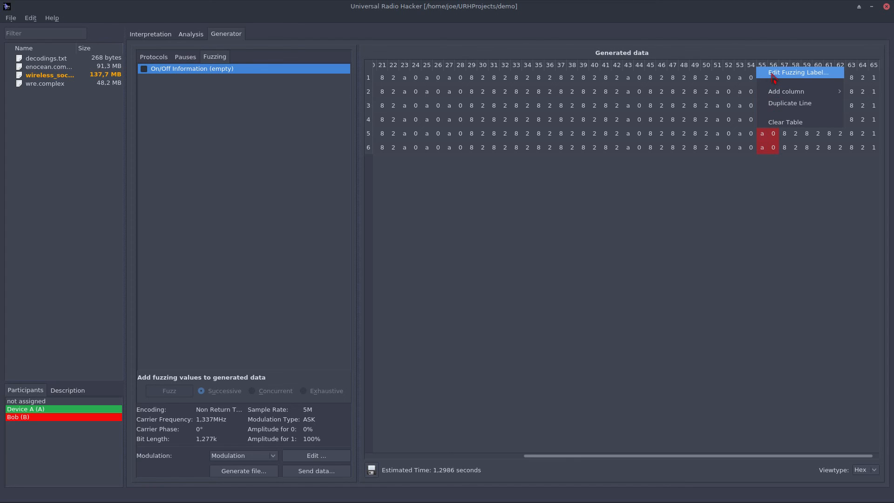
pyautogui.click(798, 72)
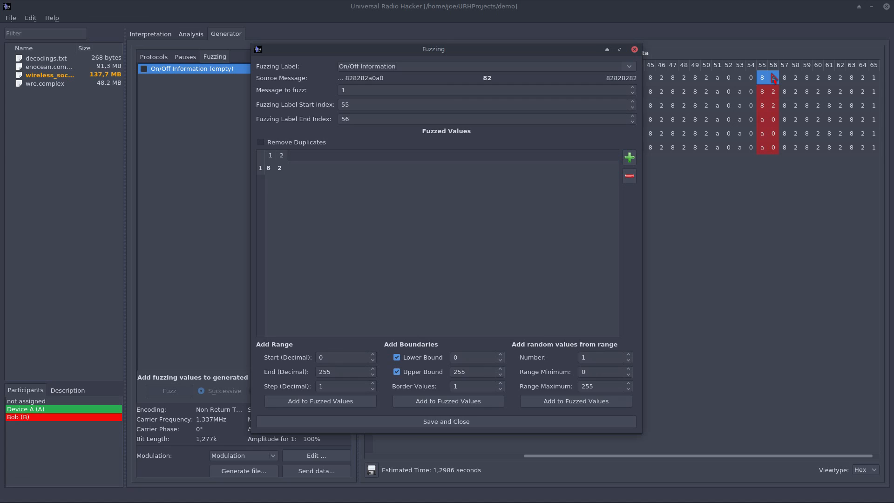
pyautogui.moveTo(465, 188)
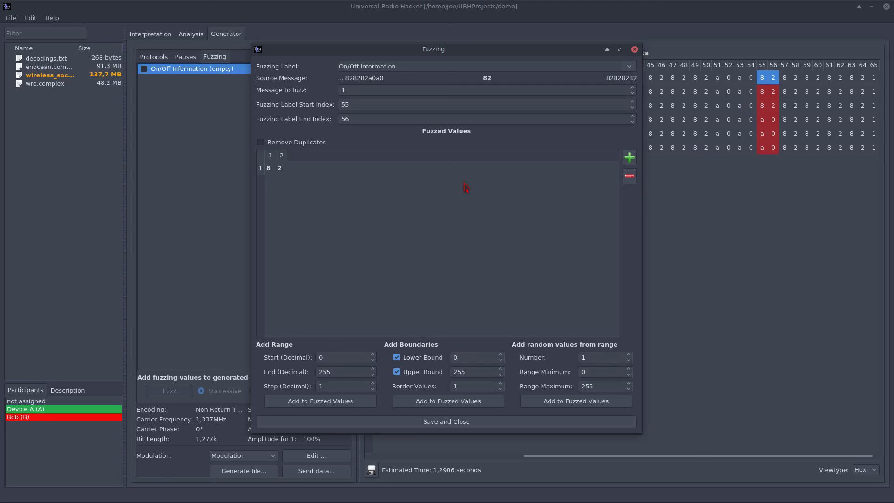
pyautogui.moveTo(474, 182)
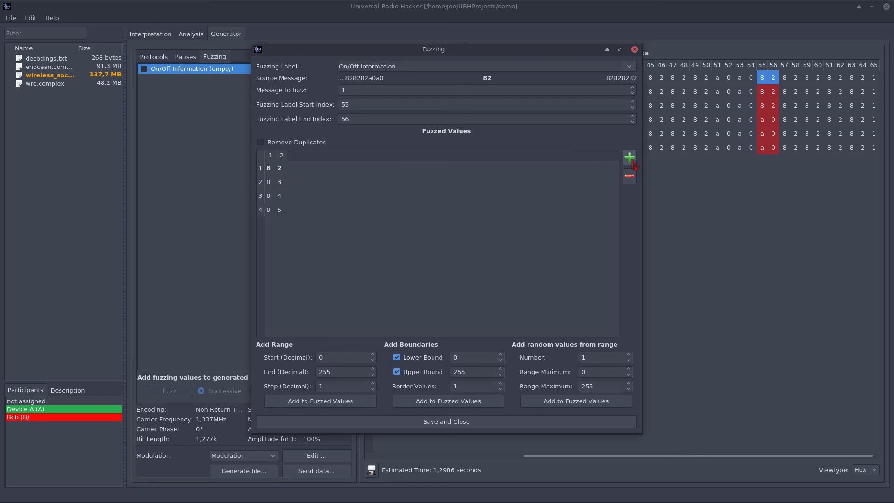
pyautogui.click(629, 157)
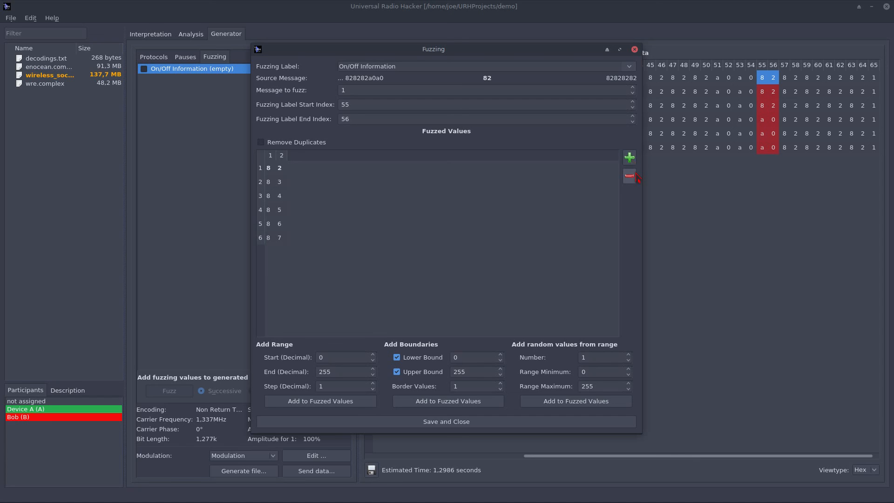
pyautogui.click(630, 177)
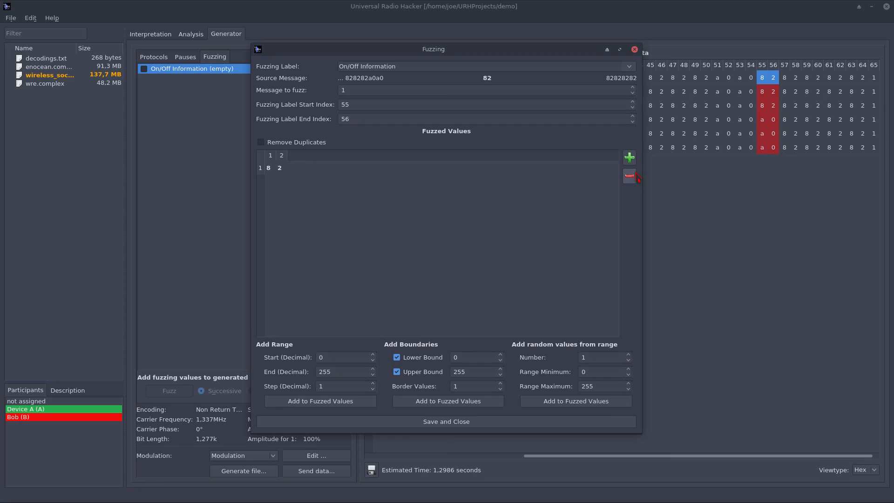
pyautogui.moveTo(382, 335)
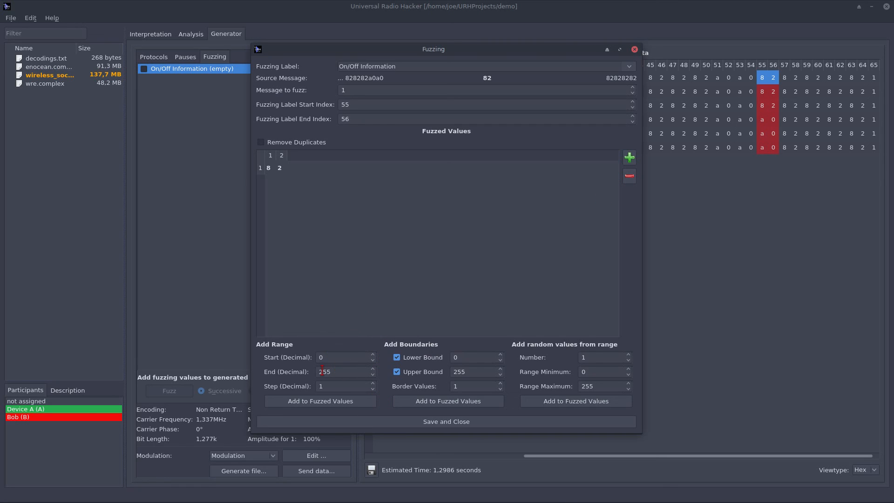
# Step: Set the range end to 100 and add the 0–100 range to the Fuzzed Values list
pyautogui.tripleClick(339, 372)
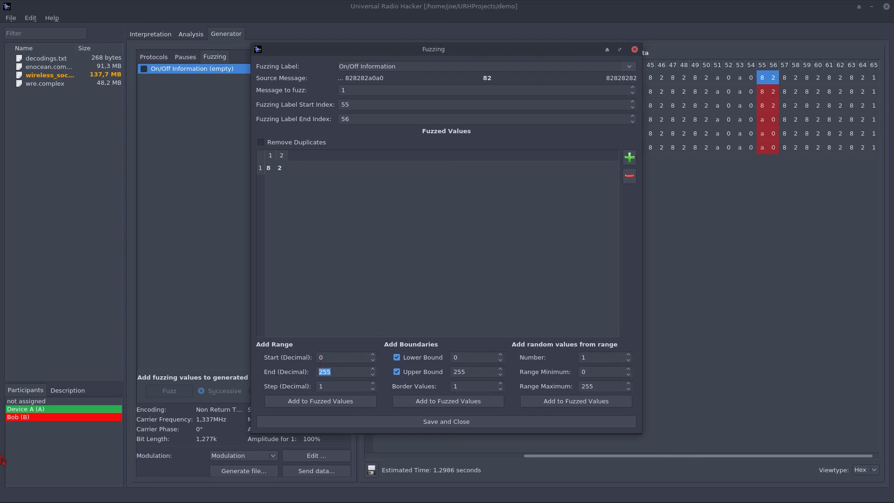
pyautogui.click(342, 386)
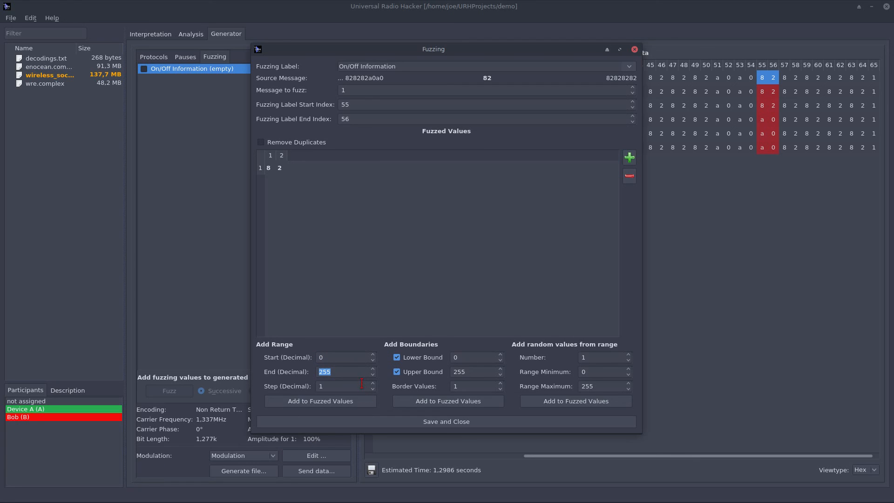
pyautogui.write('10')
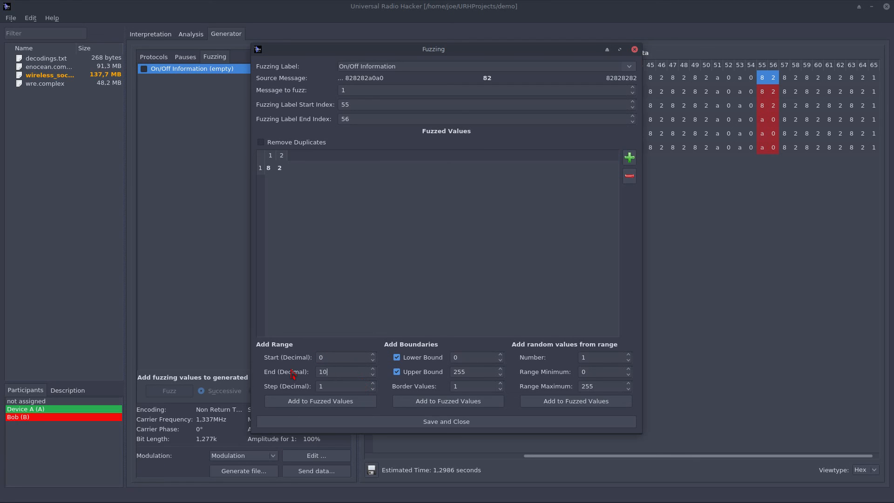
pyautogui.write('0')
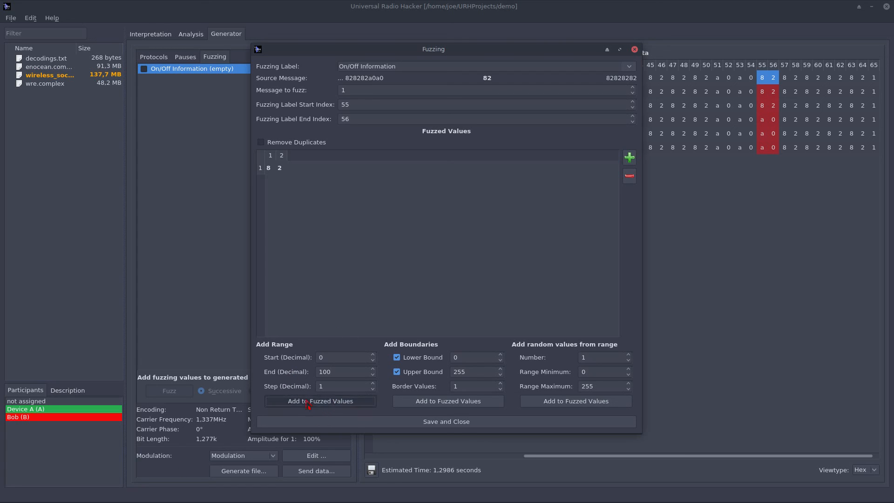
pyautogui.click(320, 400)
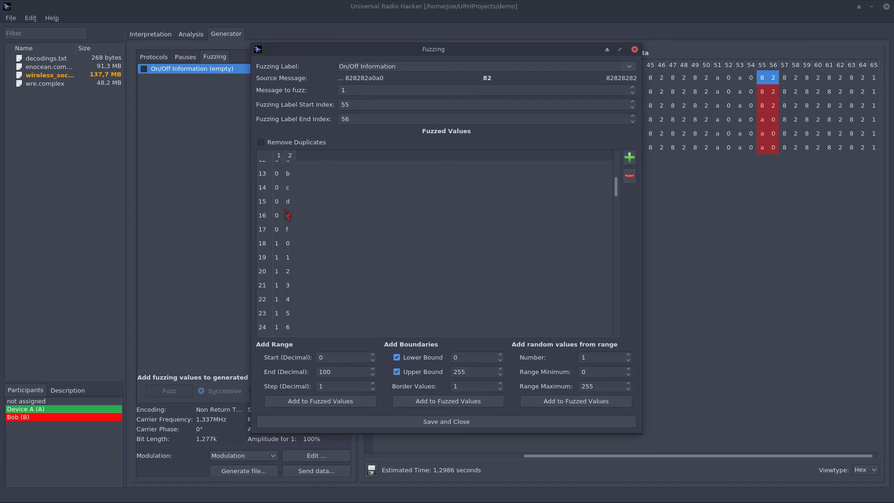
# Step: Review the fuzzed value list and save the On/Off Information label with 108 values
pyautogui.scroll(3)
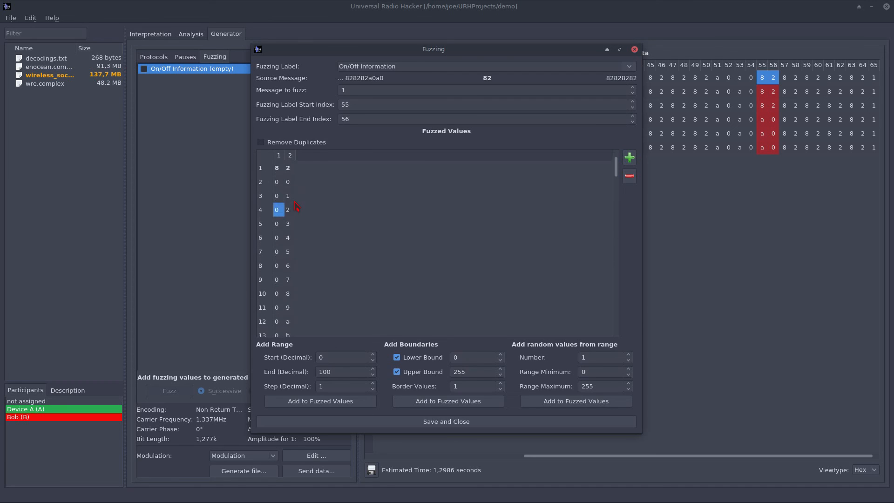
pyautogui.moveTo(489, 338)
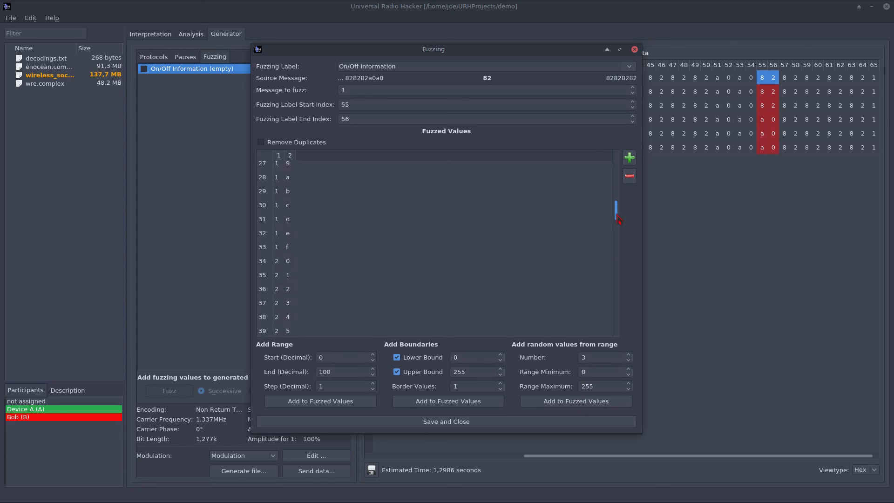
pyautogui.scroll(-3)
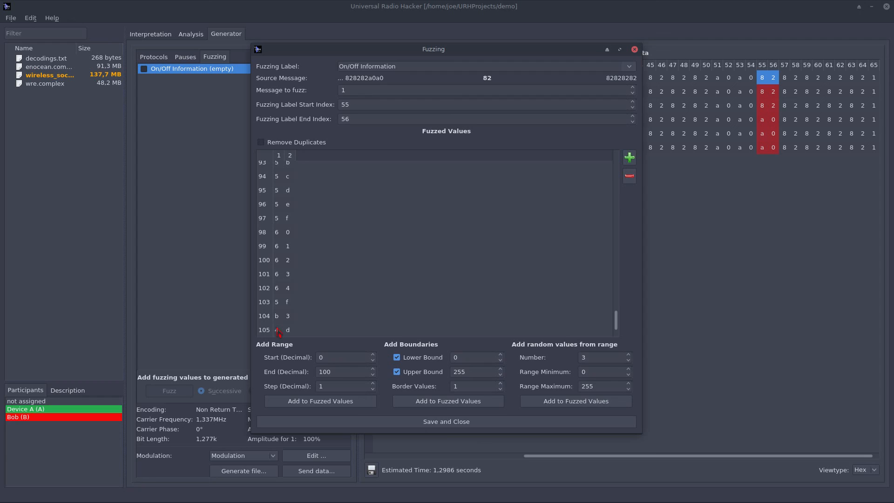
pyautogui.scroll(3)
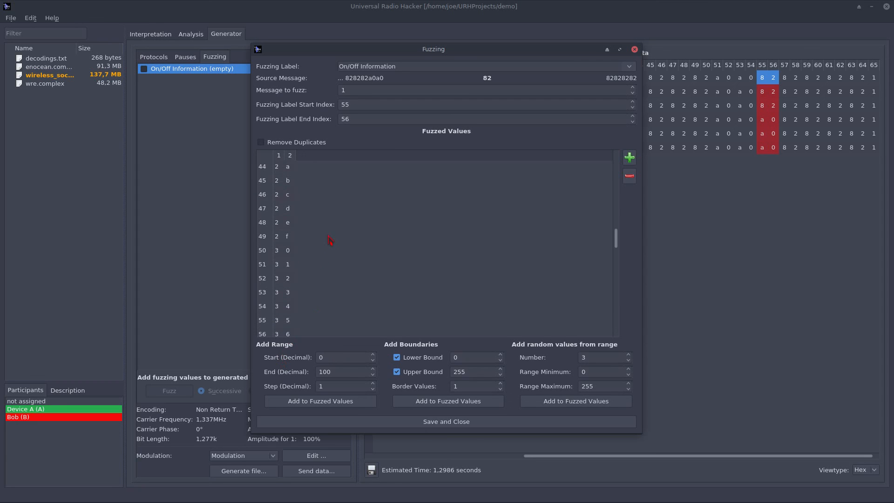
pyautogui.moveTo(470, 446)
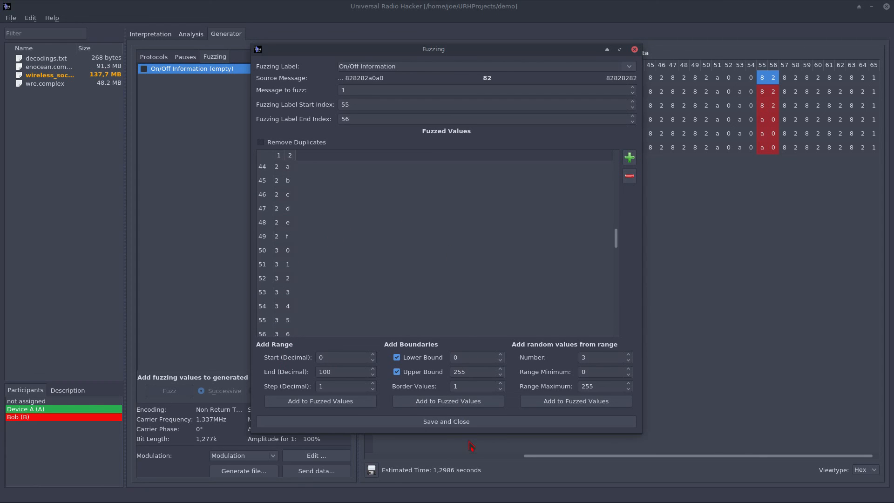
pyautogui.click(446, 421)
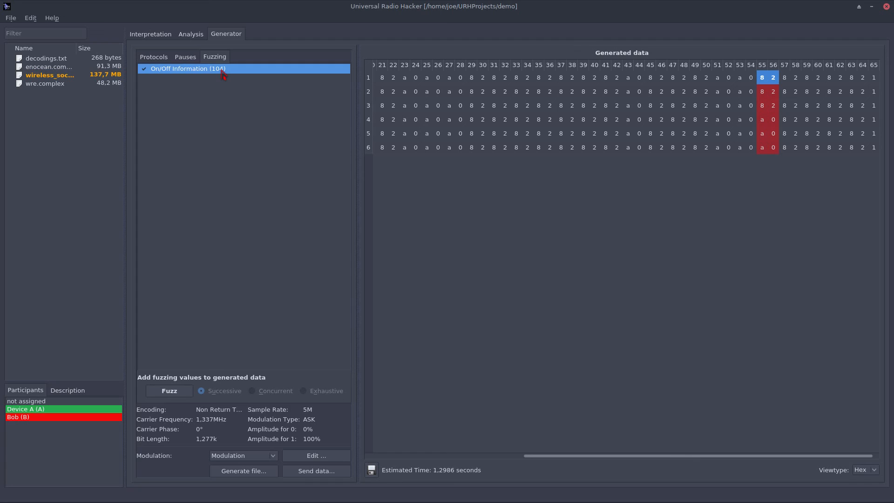
pyautogui.moveTo(169, 390)
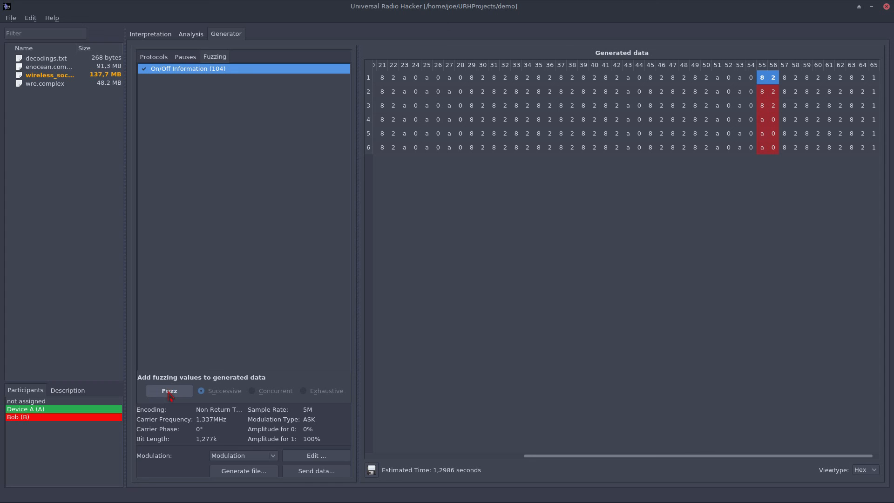
# Step: Fuzz the On/Off Information label, expanding the generated data to over 100 messages
pyautogui.click(169, 390)
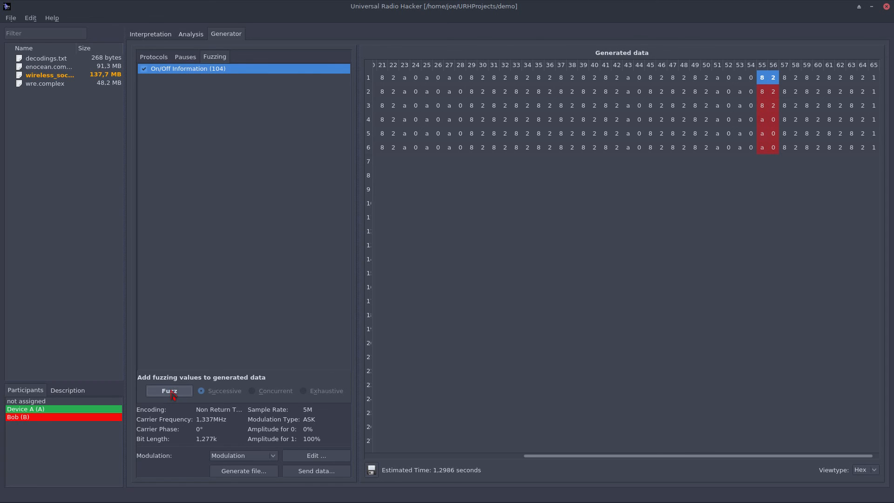
pyautogui.click(169, 390)
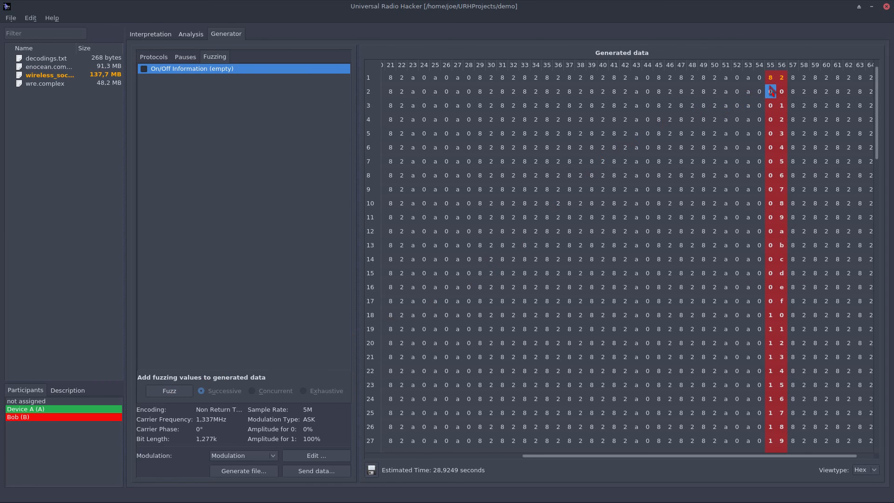
pyautogui.scroll(-3)
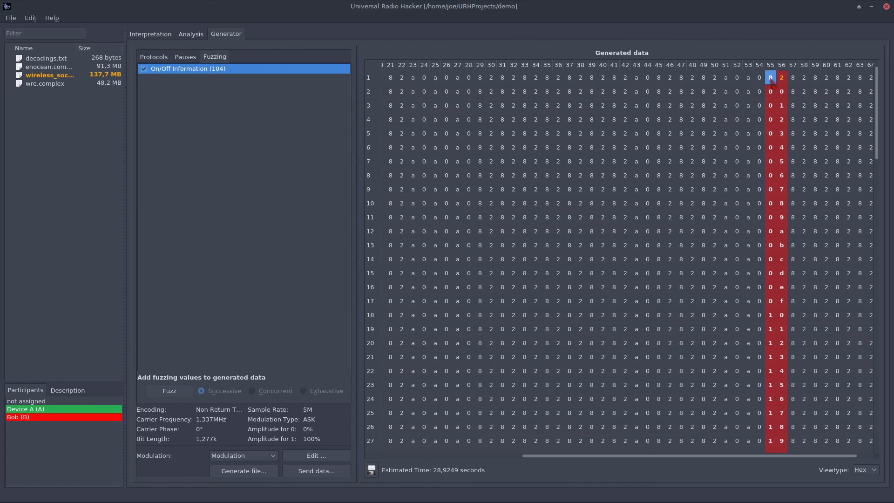
pyautogui.scroll(-3)
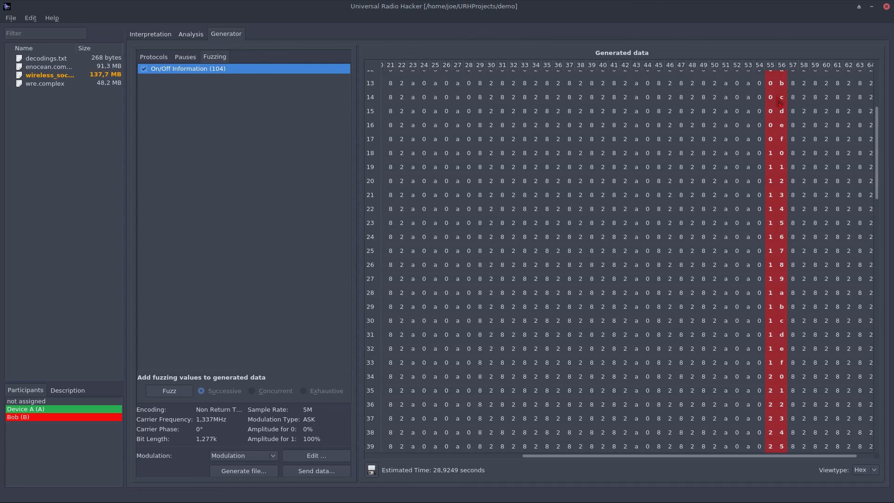
pyautogui.scroll(-3)
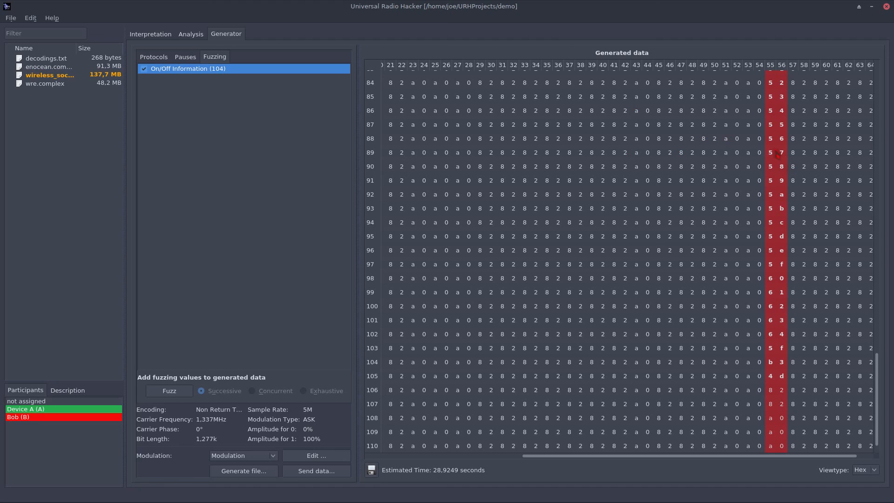
pyautogui.moveTo(781, 153)
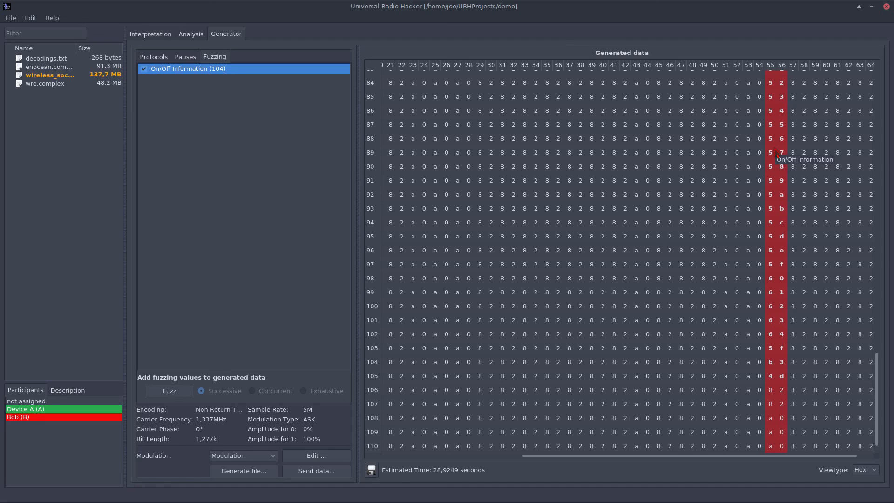
pyautogui.moveTo(242, 455)
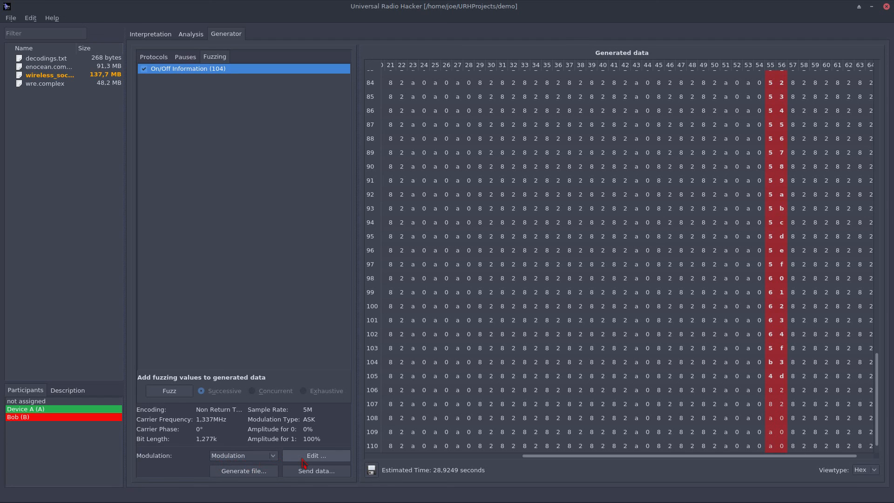
pyautogui.click(316, 456)
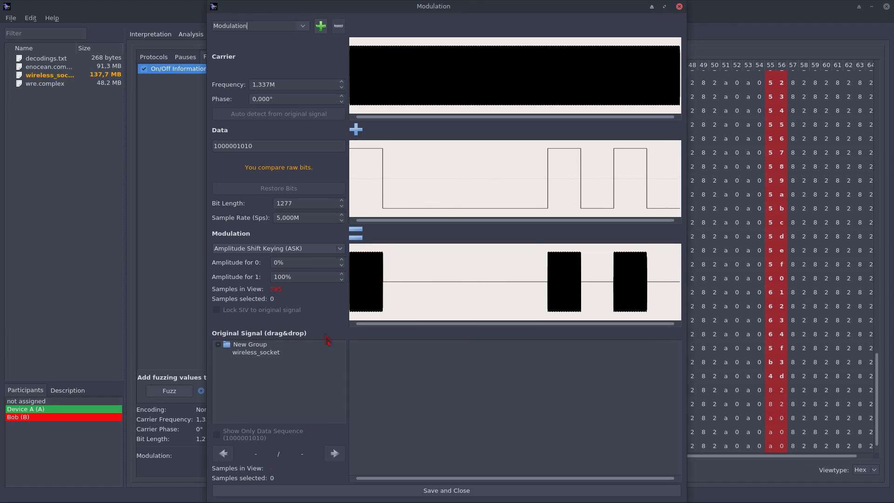
# Step: Set ASK modulation against the wireless_socket reference: auto-detected 11.719 kHz carrier, data bits 1010, views locked together
pyautogui.click(255, 352)
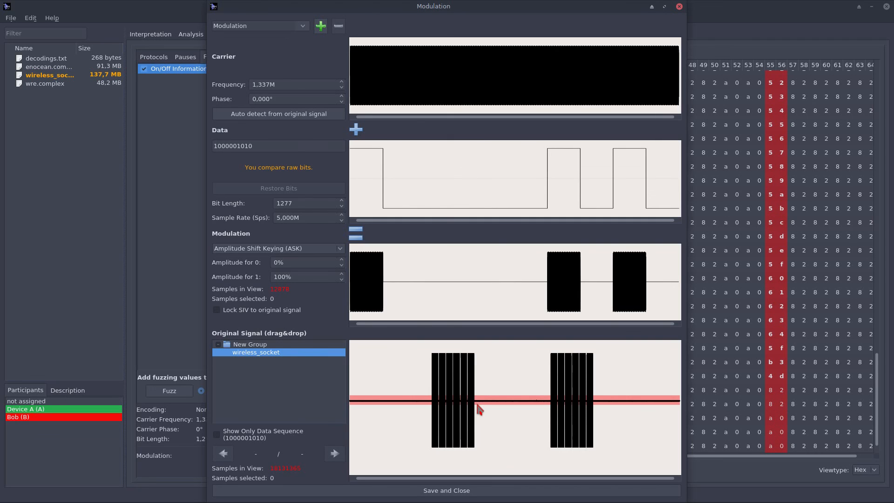
pyautogui.moveTo(462, 390)
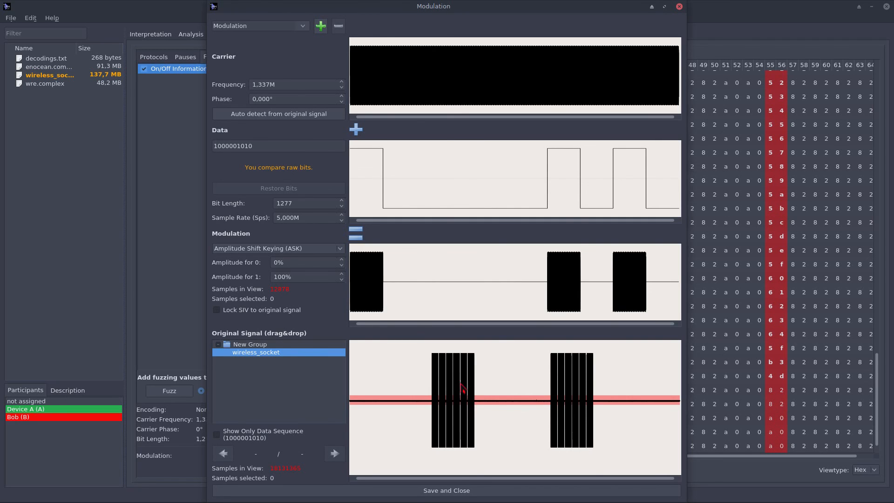
pyautogui.moveTo(522, 405)
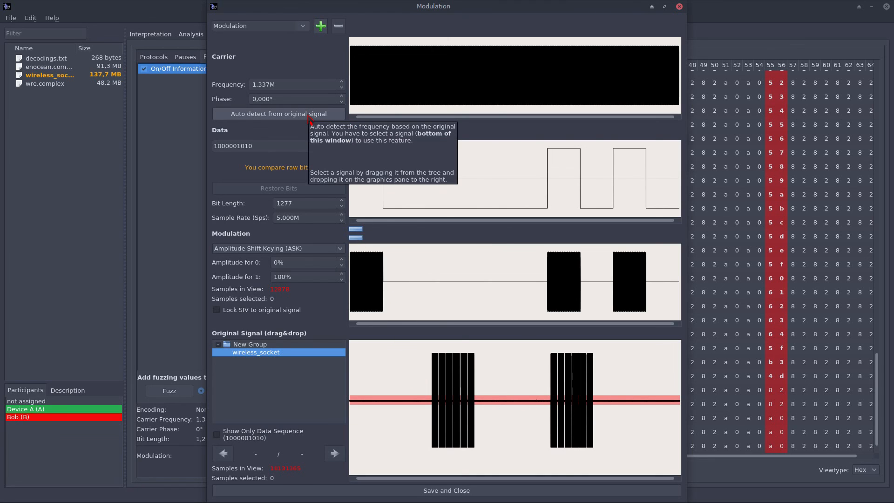
pyautogui.moveTo(290, 121)
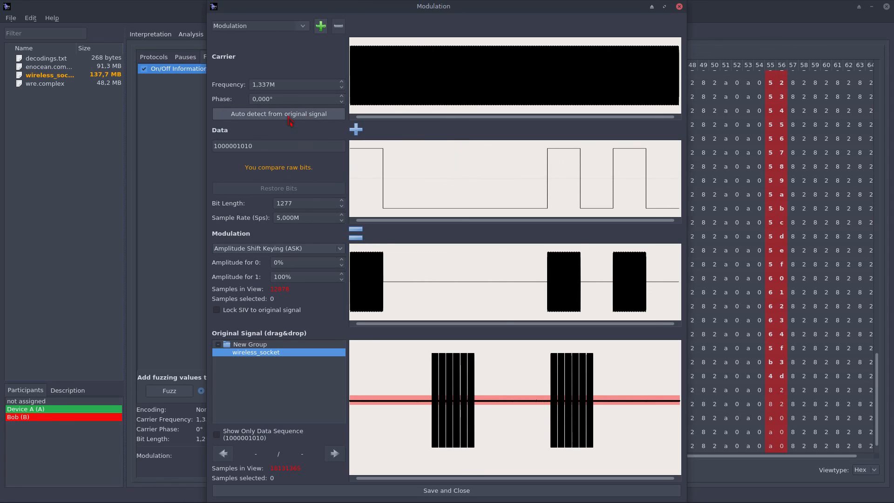
pyautogui.moveTo(279, 113)
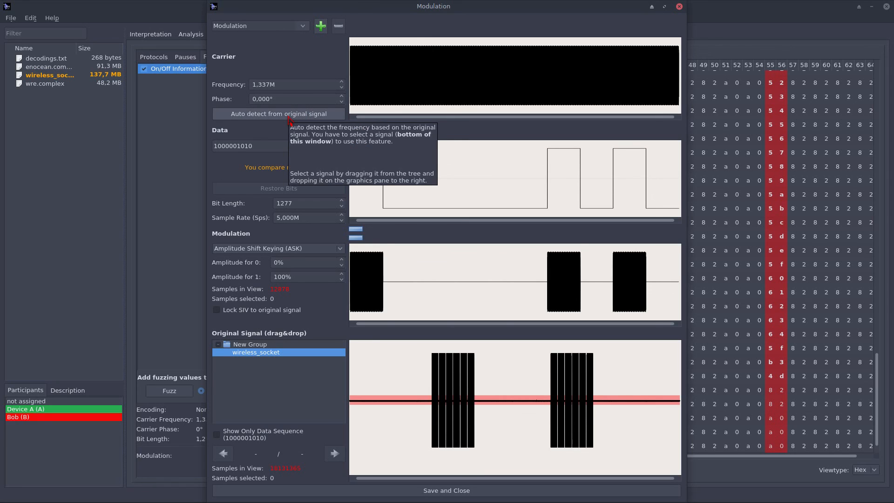
pyautogui.moveTo(303, 187)
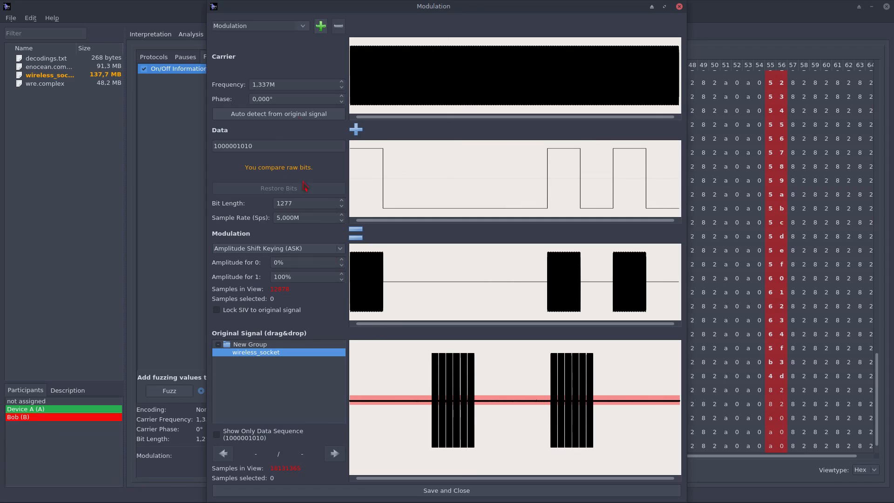
pyautogui.moveTo(279, 113)
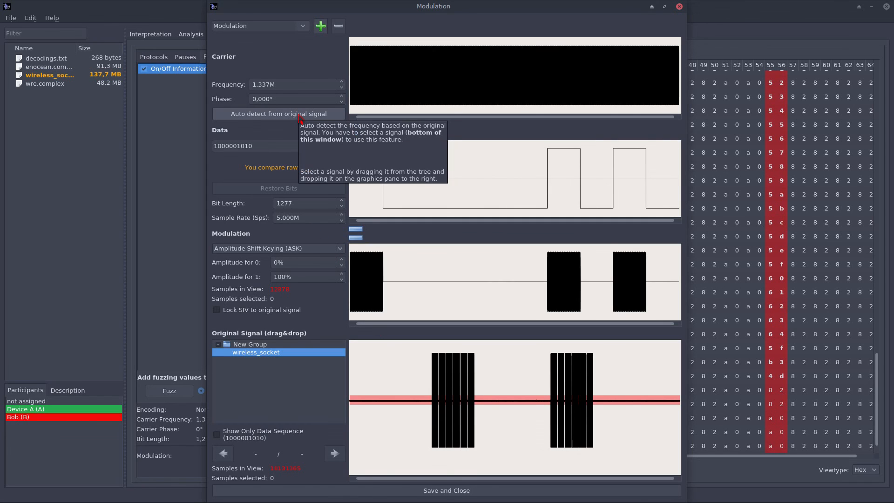
pyautogui.click(278, 114)
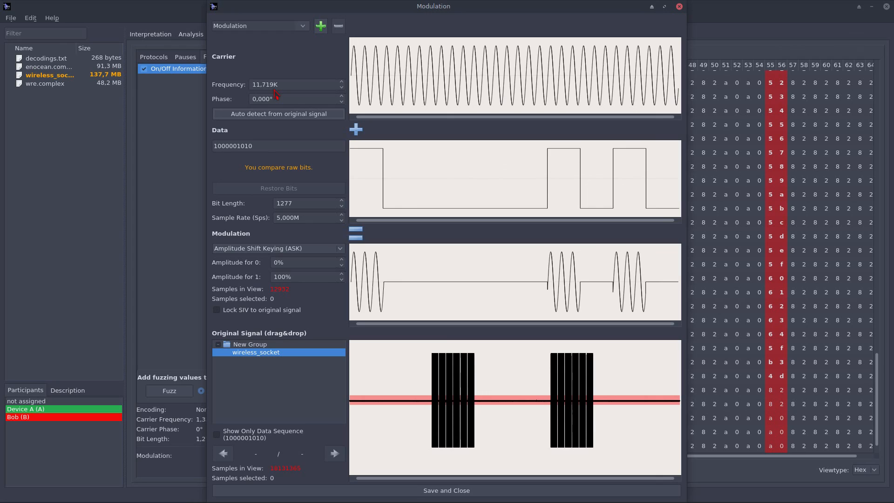
pyautogui.moveTo(262, 131)
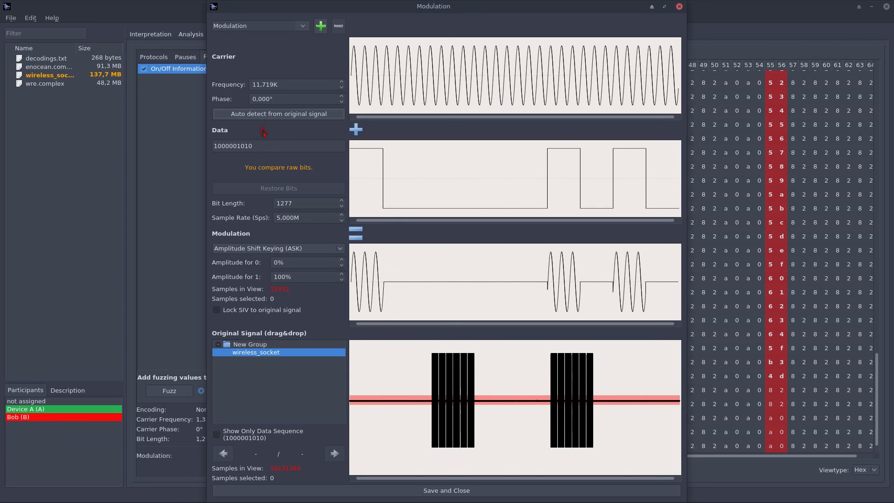
pyautogui.tripleClick(233, 146)
pyautogui.write('1')
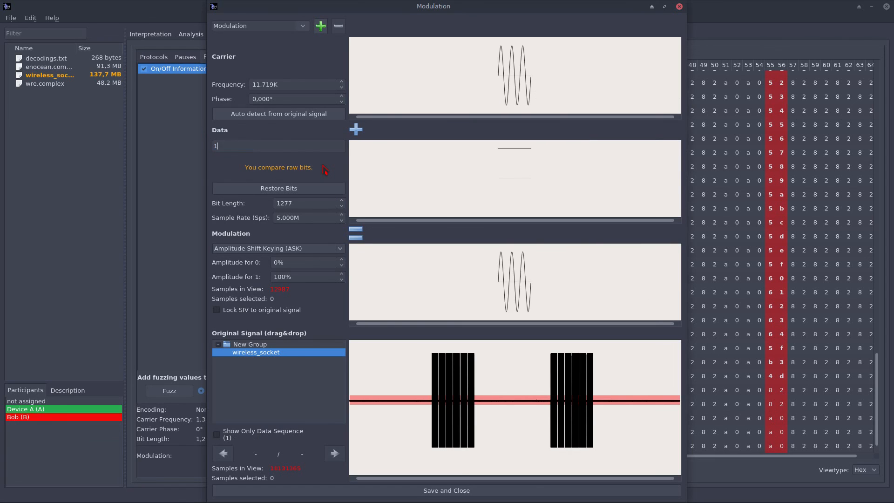
pyautogui.write('010')
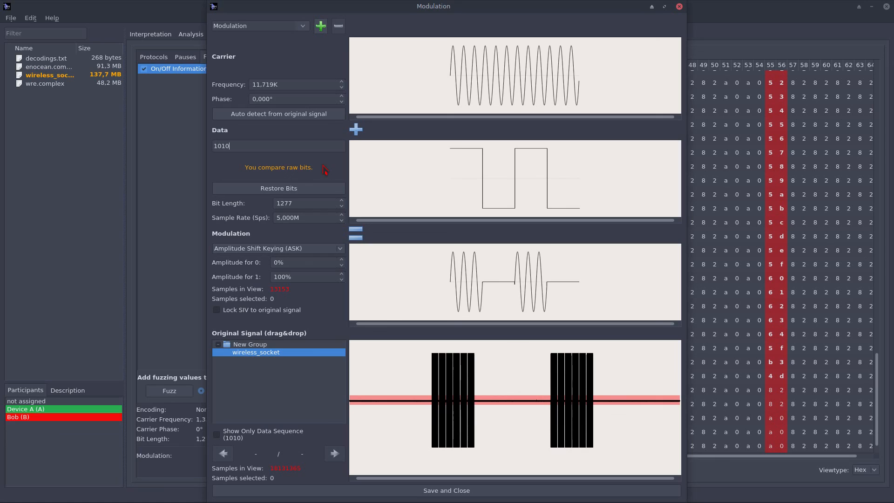
pyautogui.moveTo(243, 415)
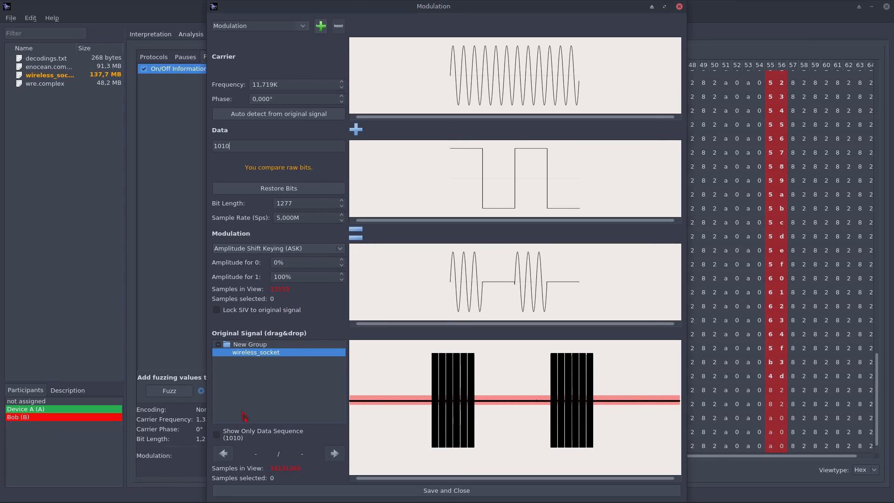
pyautogui.moveTo(230, 441)
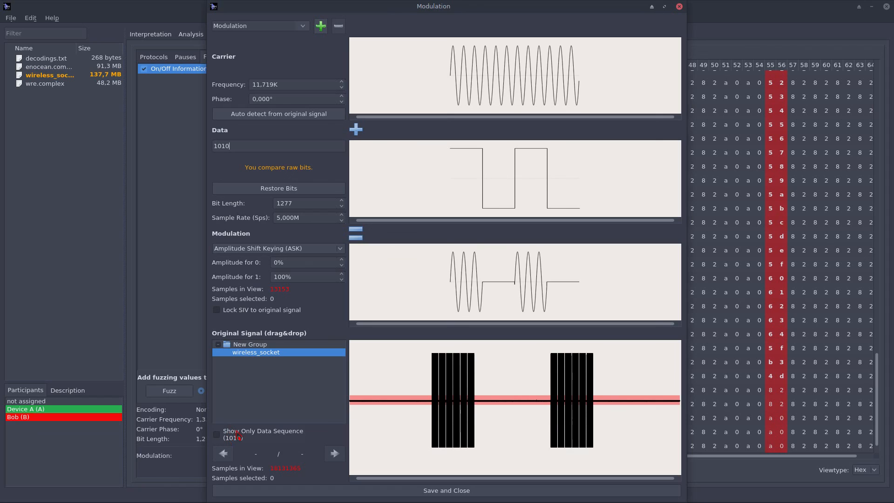
pyautogui.click(216, 434)
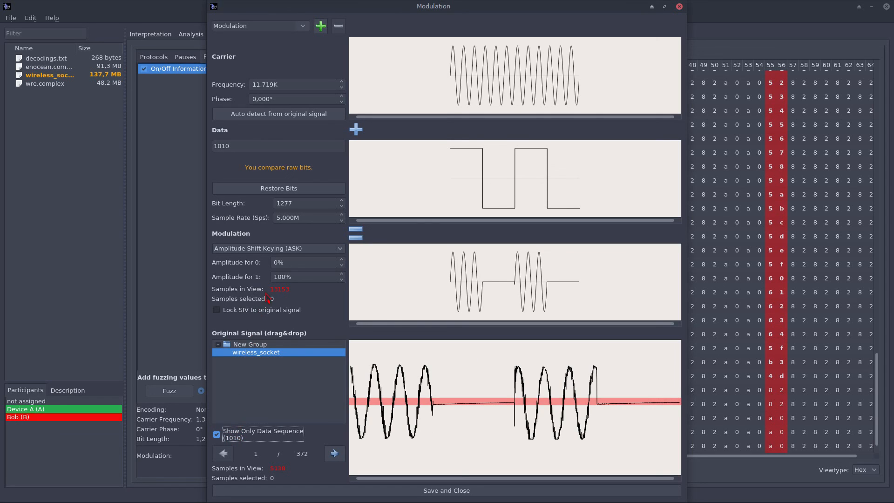
pyautogui.moveTo(268, 317)
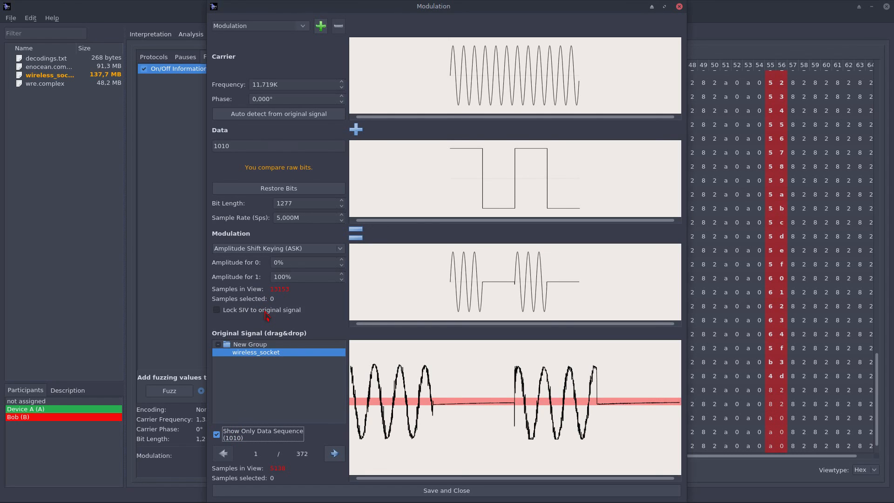
pyautogui.click(216, 309)
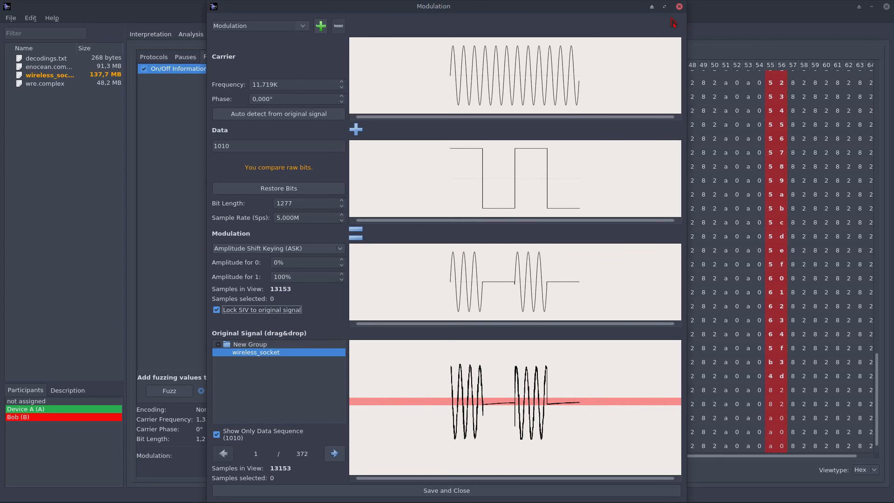
pyautogui.moveTo(536, 142)
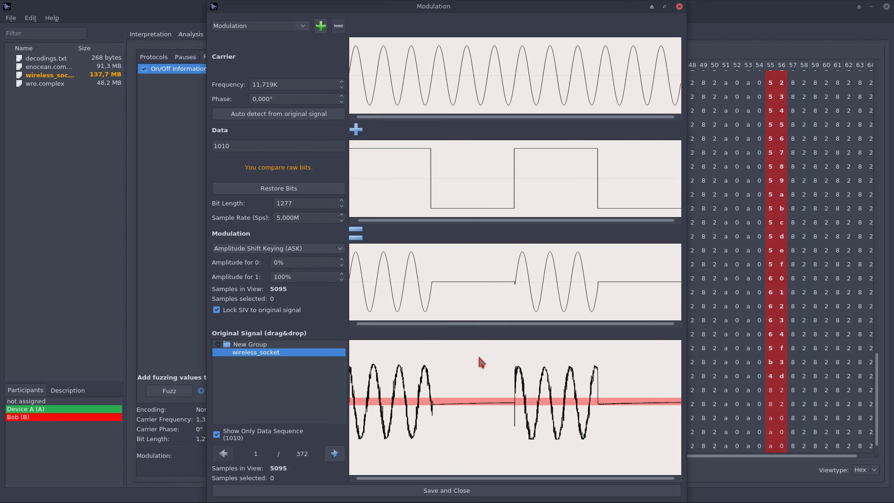
pyautogui.moveTo(392, 412)
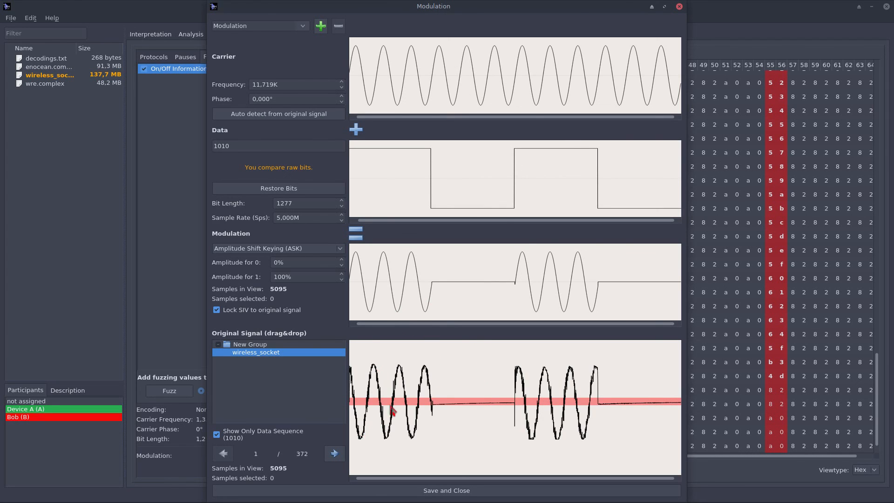
pyautogui.moveTo(400, 385)
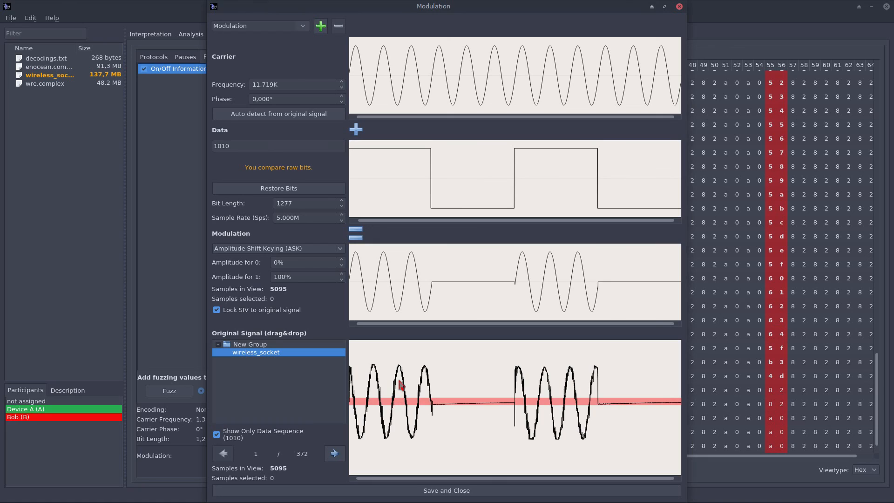
pyautogui.moveTo(620, 384)
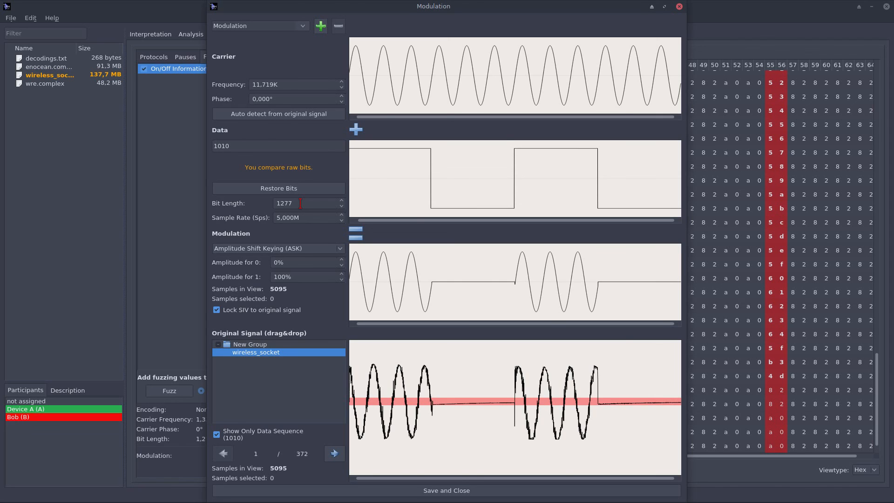
# Step: Save the modulation settings and start modulating the fuzzed messages via Send data
pyautogui.click(446, 491)
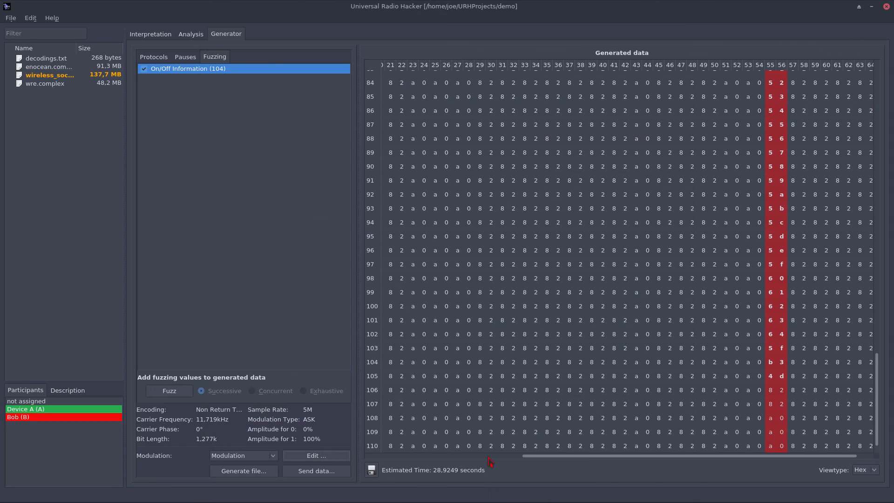
pyautogui.moveTo(210, 471)
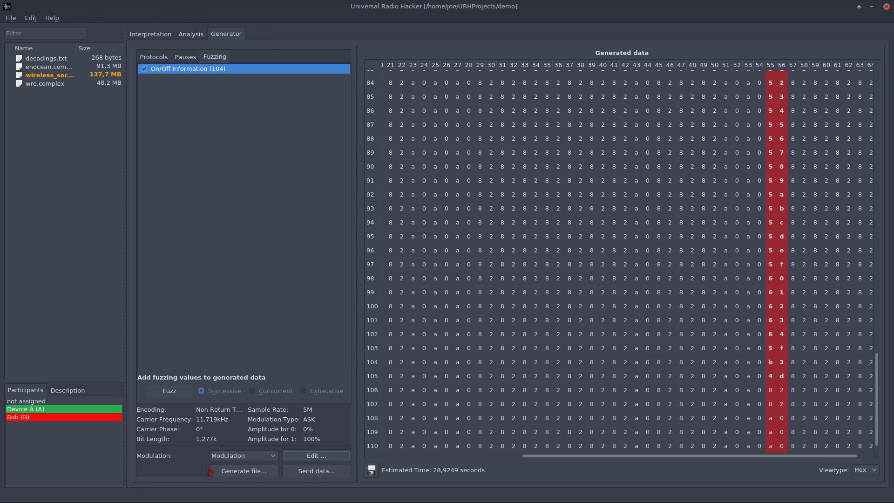
pyautogui.moveTo(243, 470)
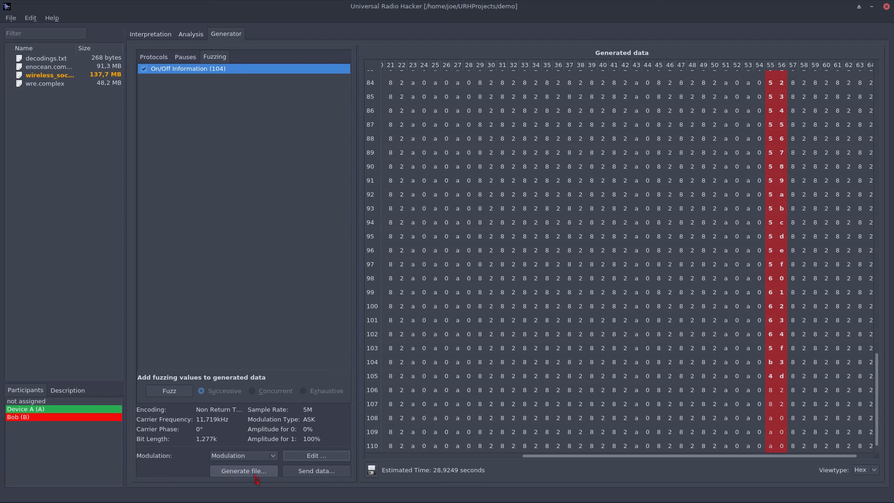
pyautogui.moveTo(314, 471)
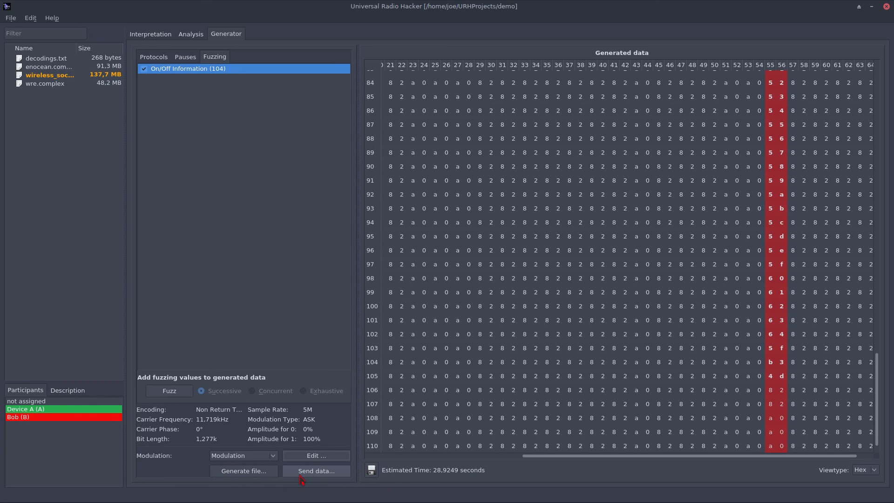
pyautogui.moveTo(318, 475)
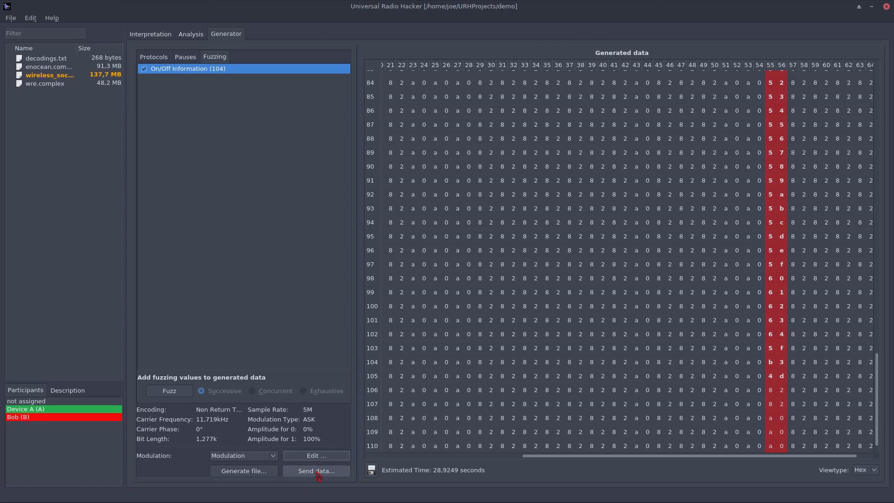
pyautogui.moveTo(333, 478)
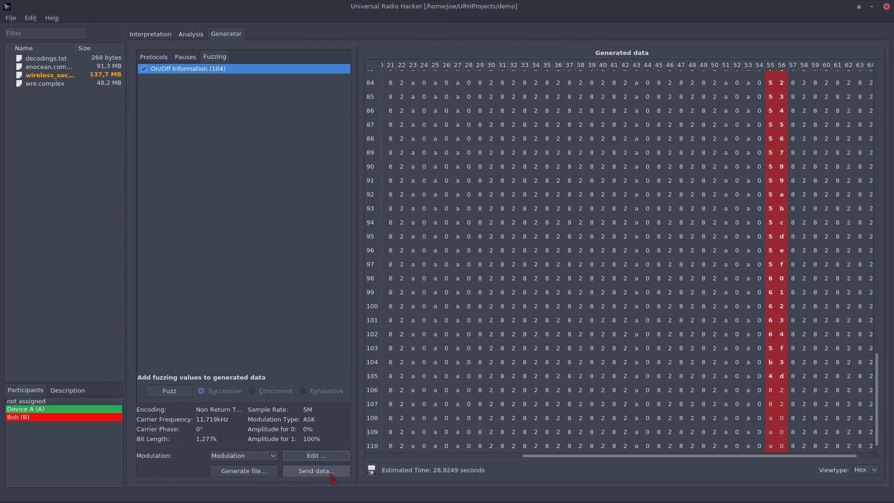
pyautogui.click(315, 470)
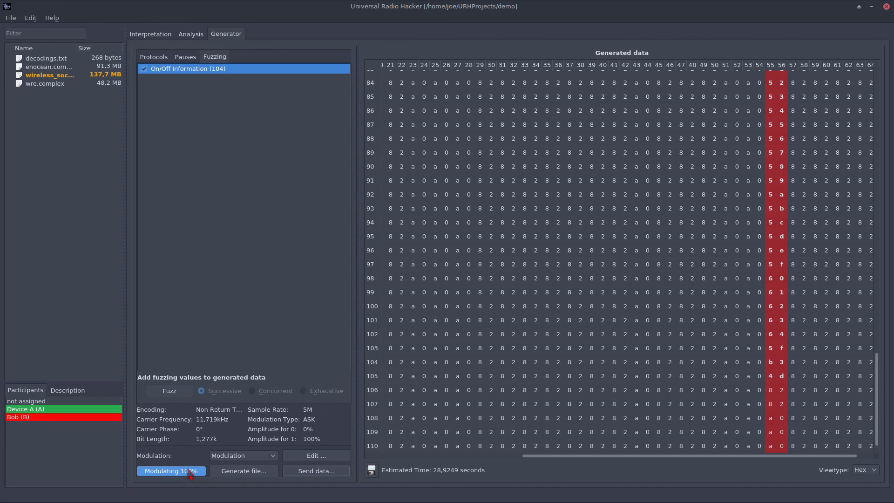
# Step: Select HackRF as the transmit device, send the fuzzed messages at 433.920 MHz, then stop
pyautogui.click(315, 471)
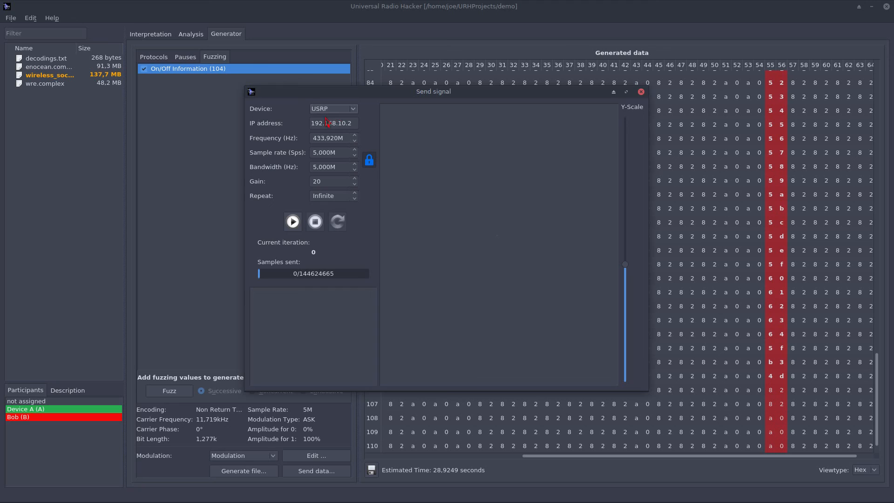
pyautogui.click(333, 108)
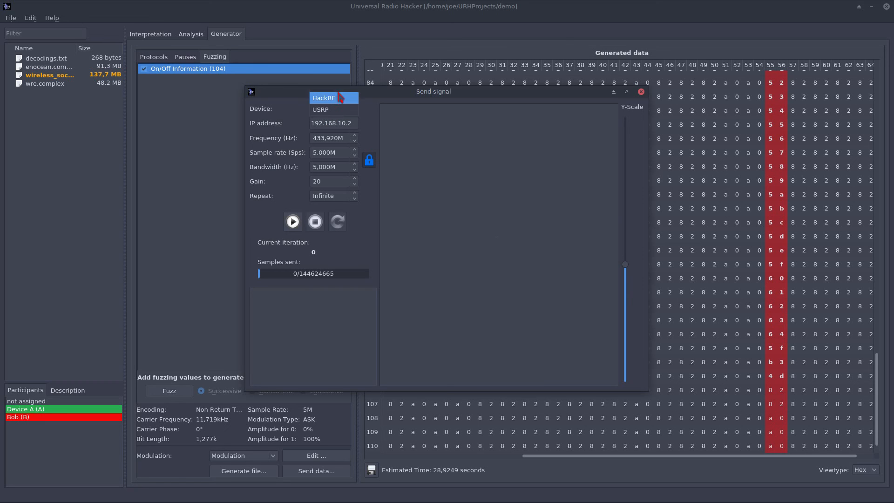
pyautogui.click(323, 98)
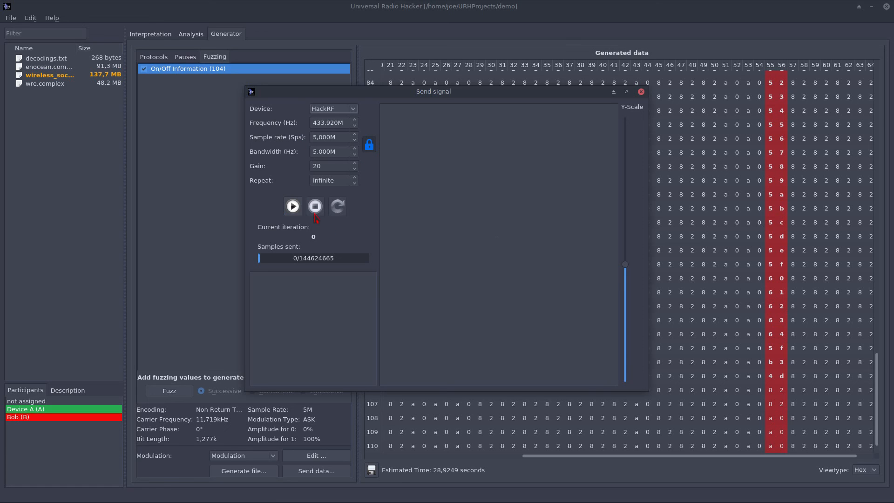
pyautogui.moveTo(292, 206)
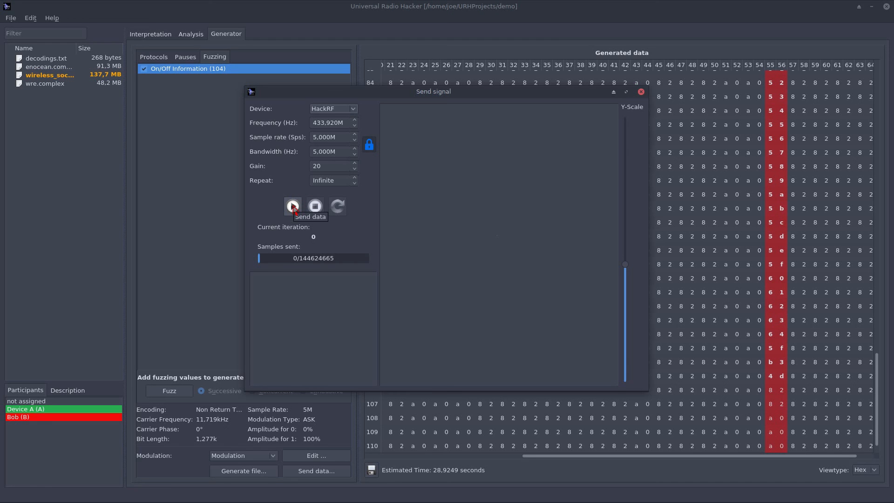
pyautogui.click(292, 206)
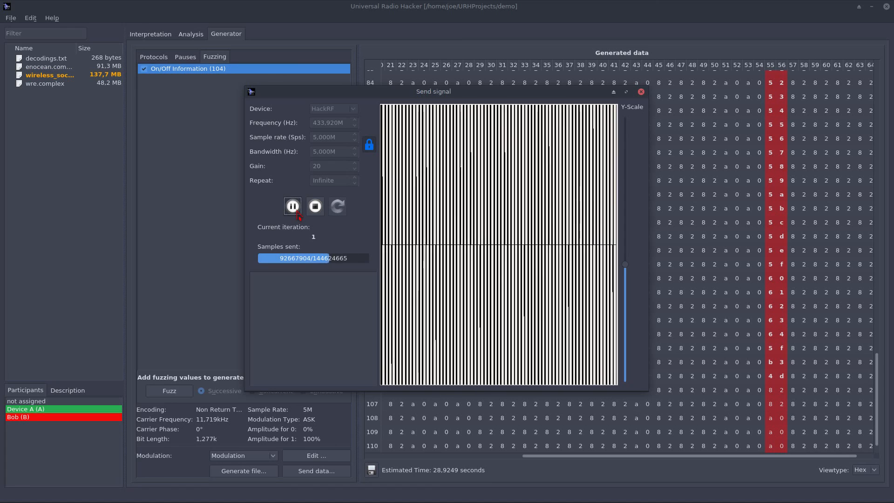
pyautogui.click(292, 206)
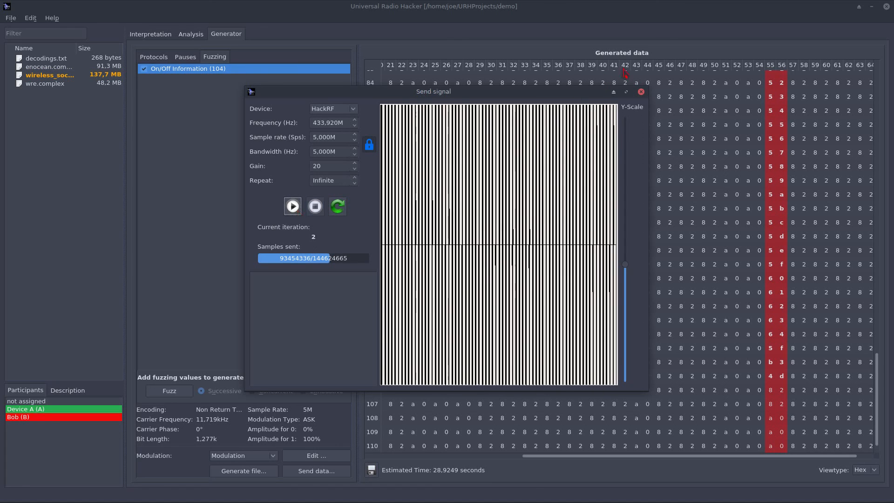
# Step: Close the Send signal window and disable fuzzing on the On/Off Information label
pyautogui.click(640, 92)
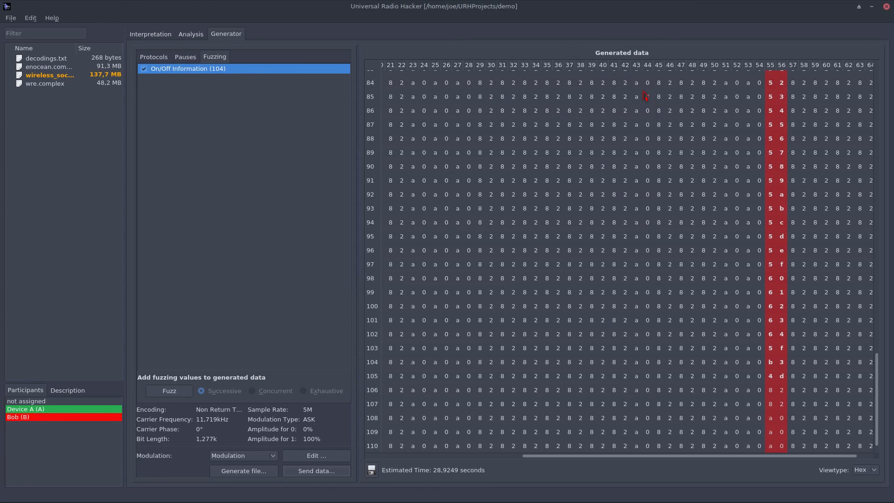
pyautogui.scroll(3)
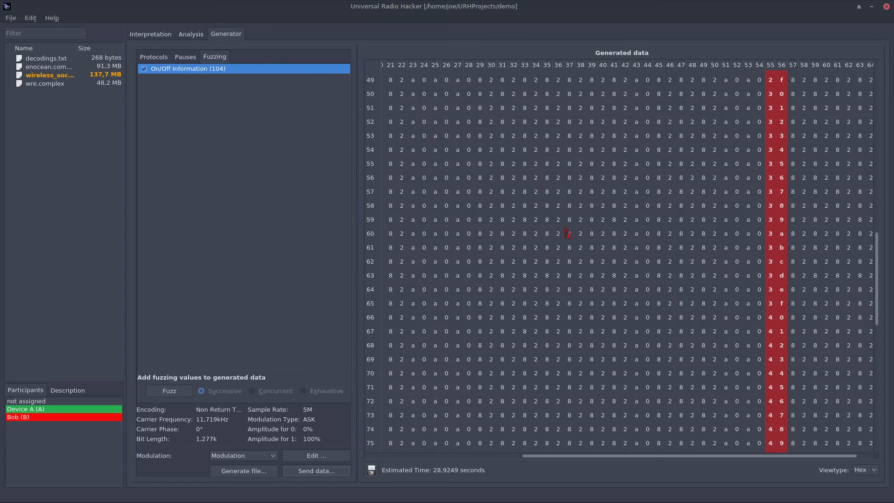
pyautogui.scroll(3)
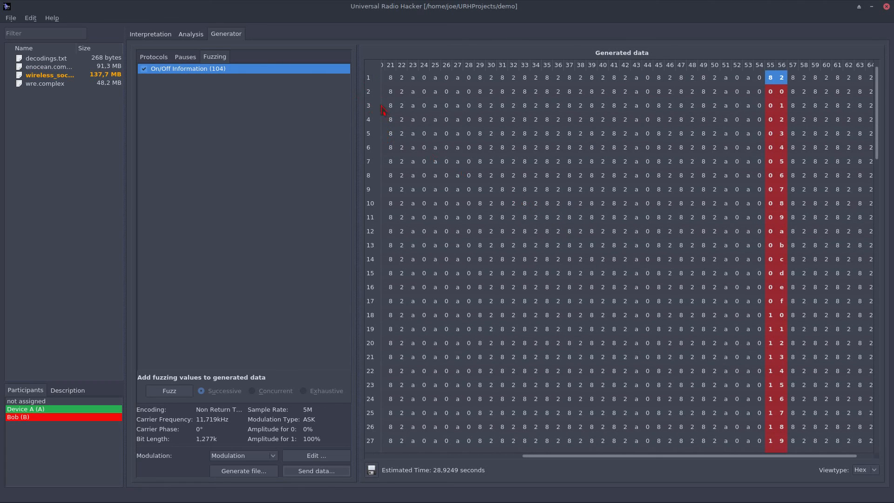
pyautogui.click(144, 68)
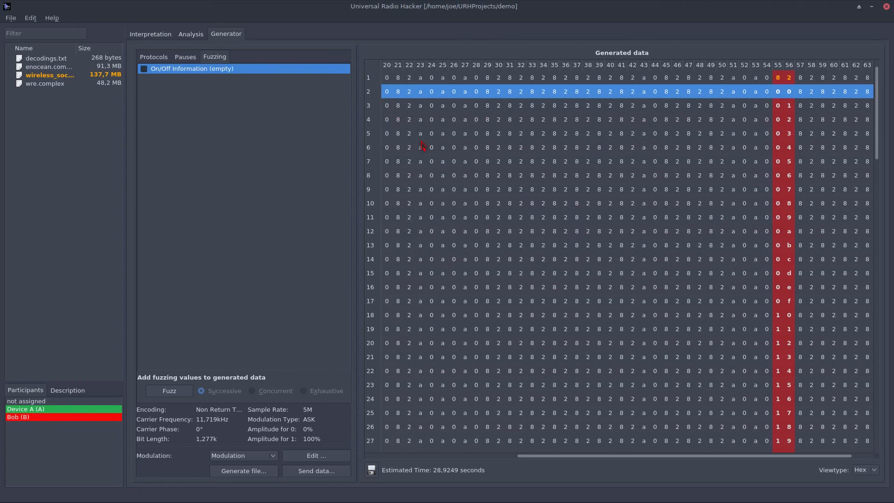
pyautogui.scroll(-3)
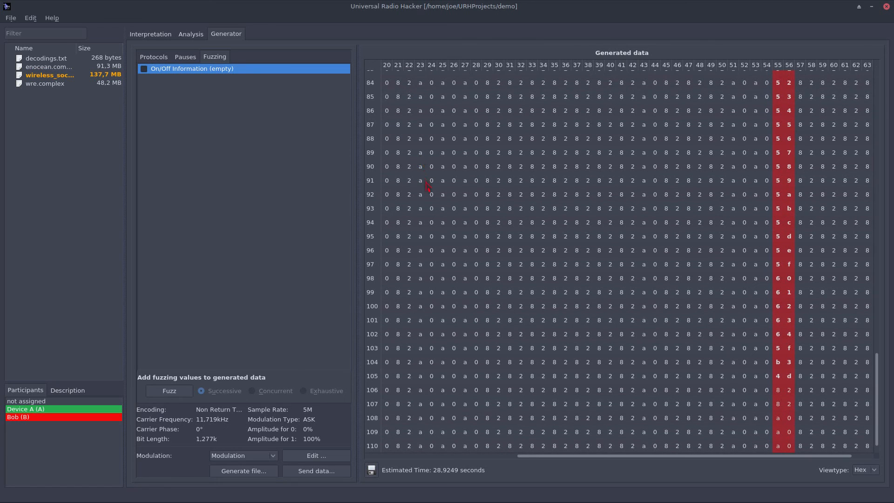
pyautogui.moveTo(400, 367)
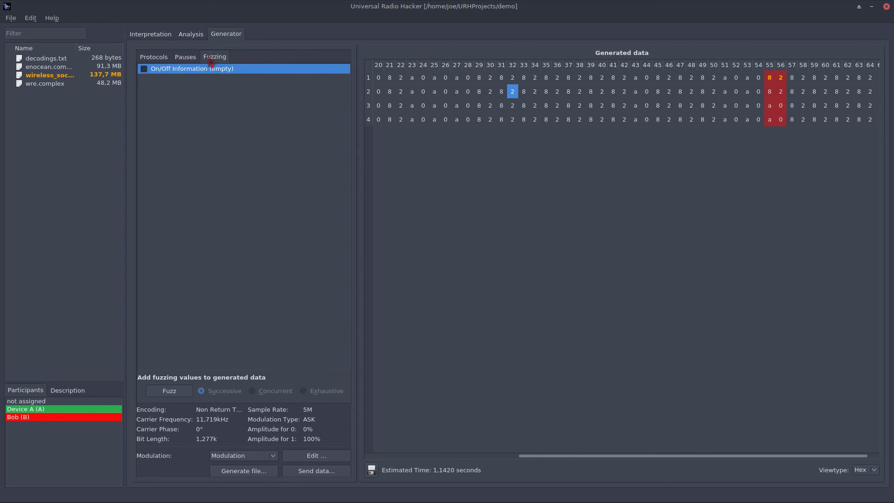
# Step: Set Pause (2-3) to 6204949 samples (~1.24 s) and reopen the Send data window
pyautogui.click(185, 57)
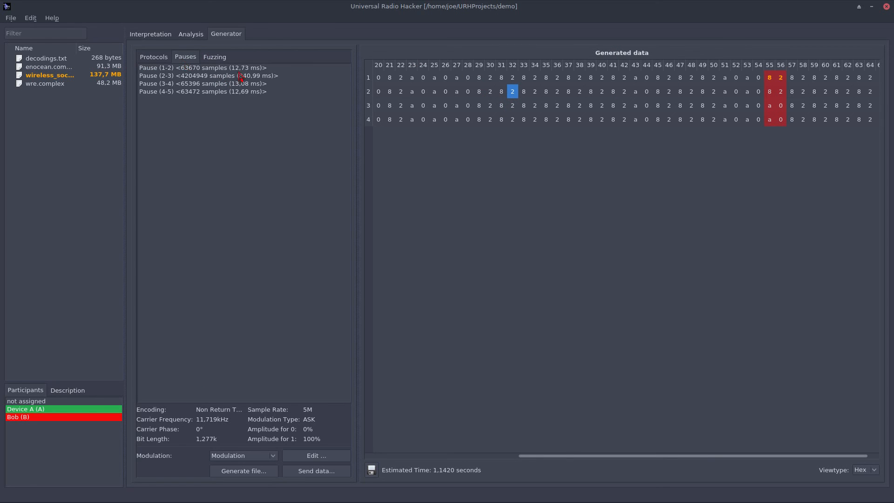
pyautogui.click(202, 83)
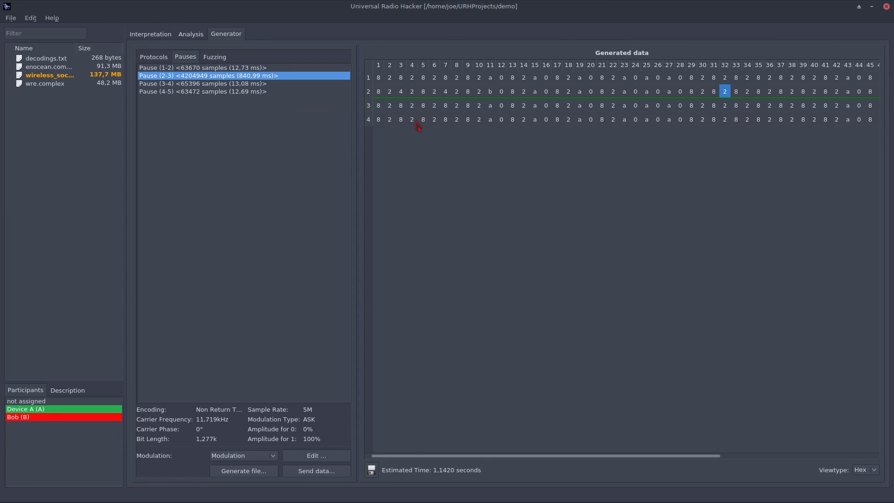
pyautogui.moveTo(239, 93)
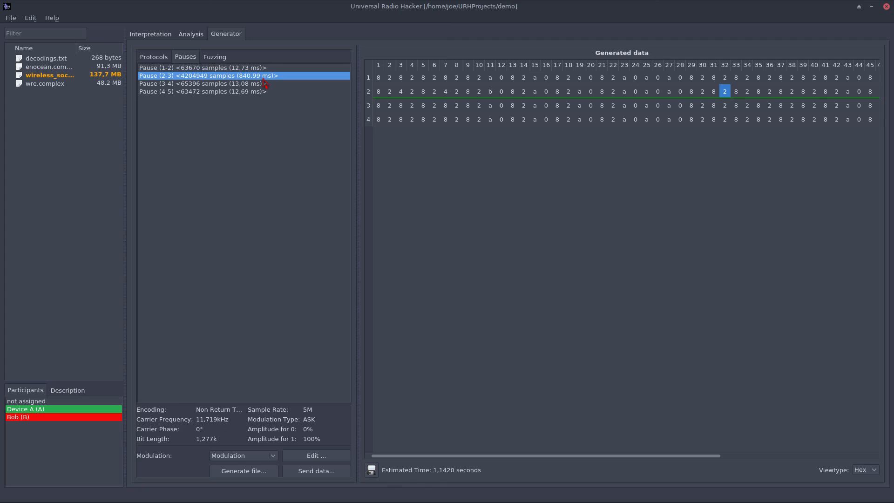
pyautogui.doubleClick(207, 75)
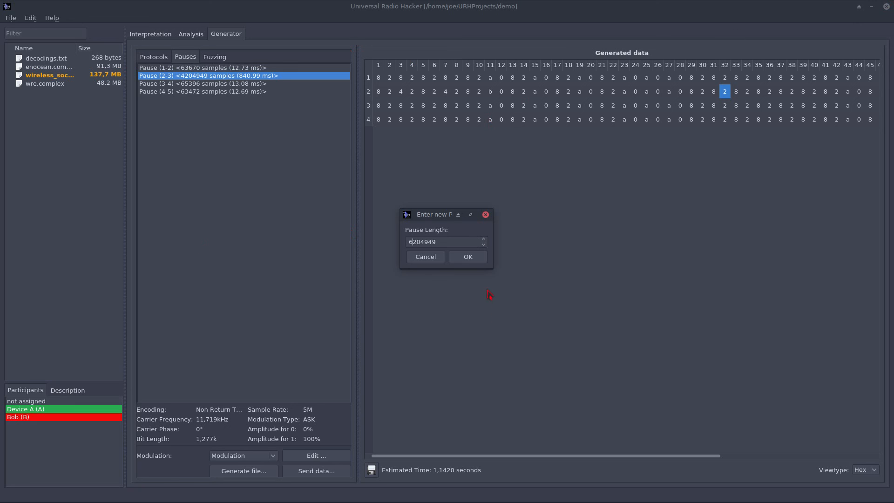
pyautogui.click(466, 257)
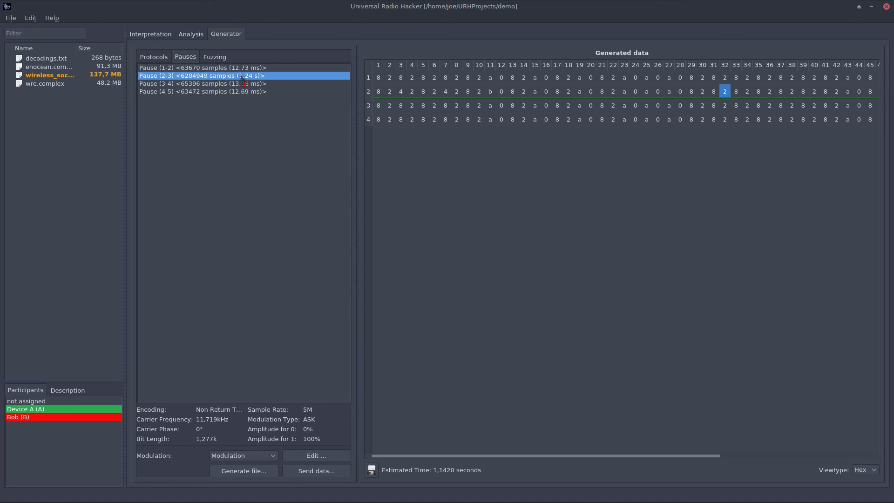
pyautogui.moveTo(242, 83)
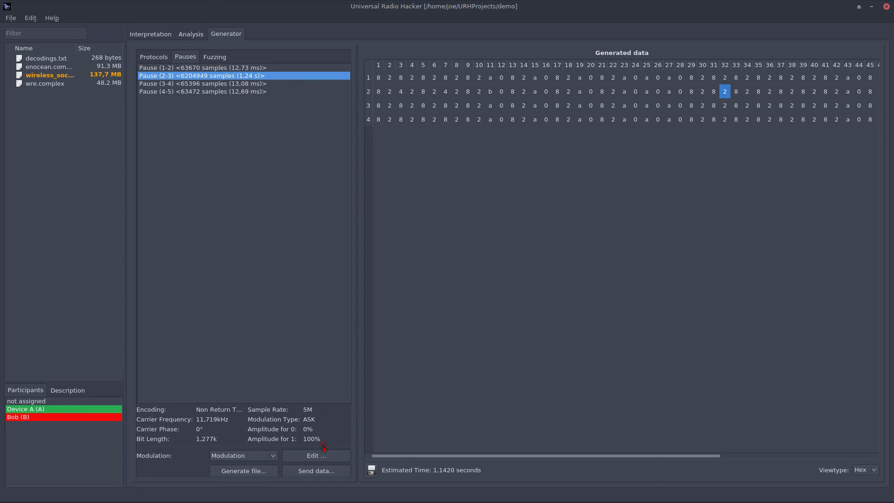
pyautogui.click(315, 470)
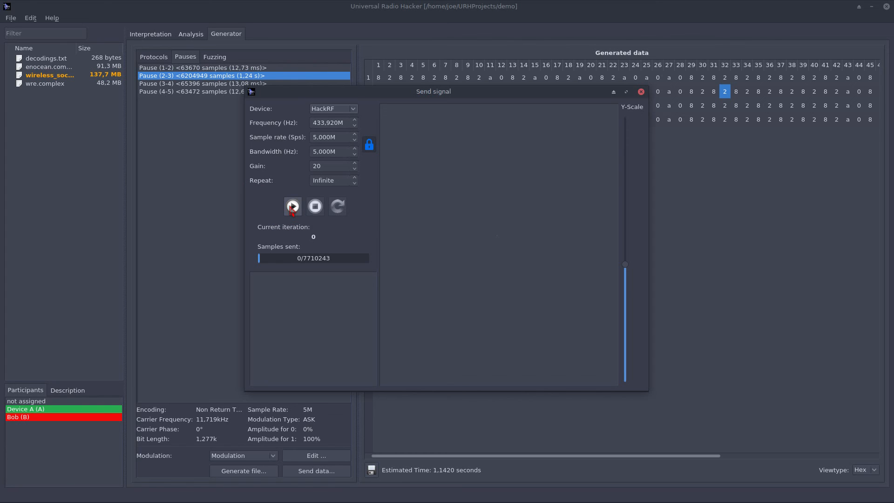
# Step: Transmit the four-message signal through the HackRF for several iterations, then stop
pyautogui.click(292, 206)
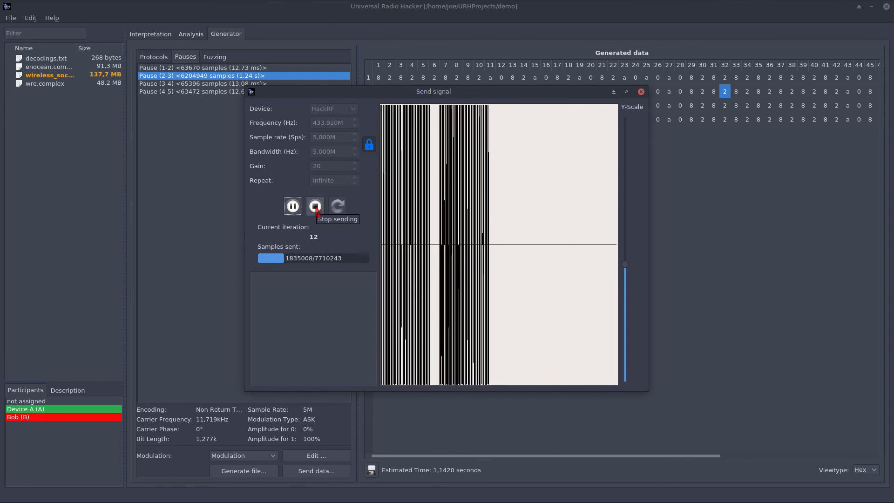
pyautogui.click(314, 206)
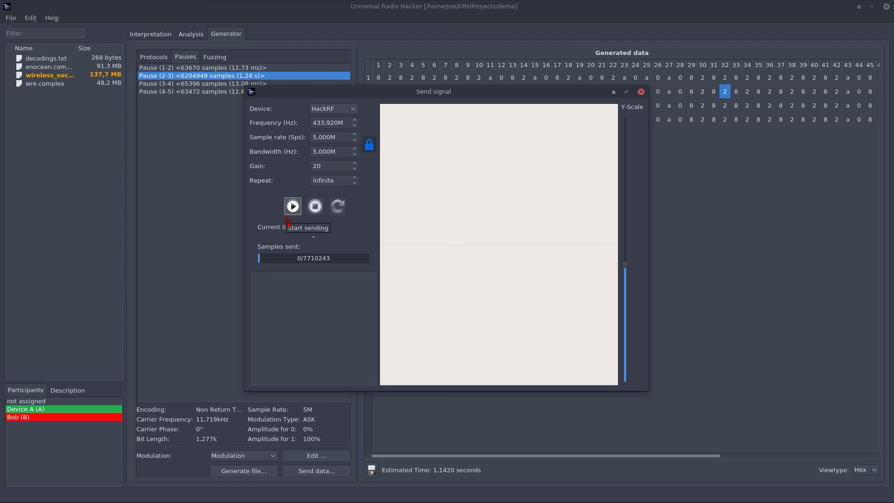